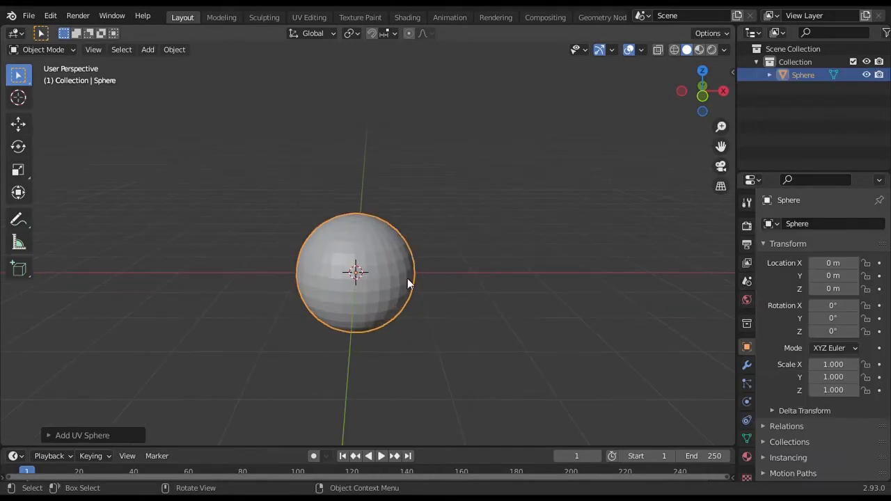
# Edit the sphere into a tall column and fill its open bottom ring with a face
pyautogui.press('Tab')
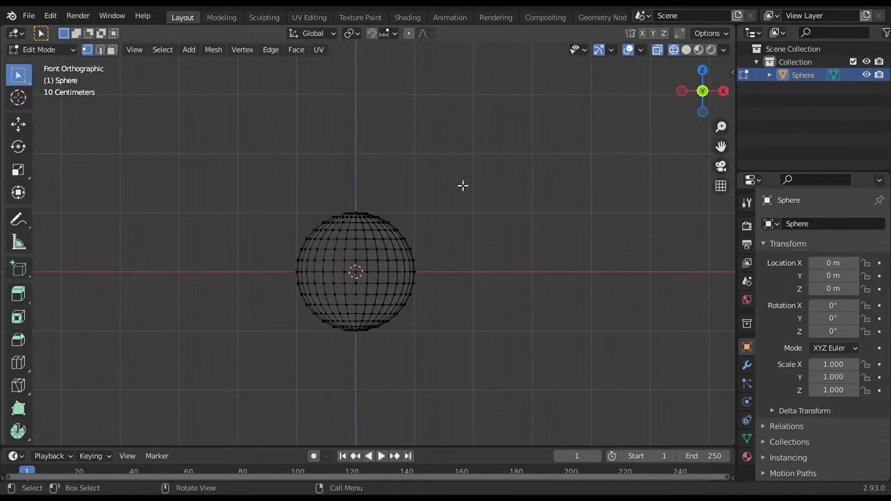
pyautogui.click(17, 124)
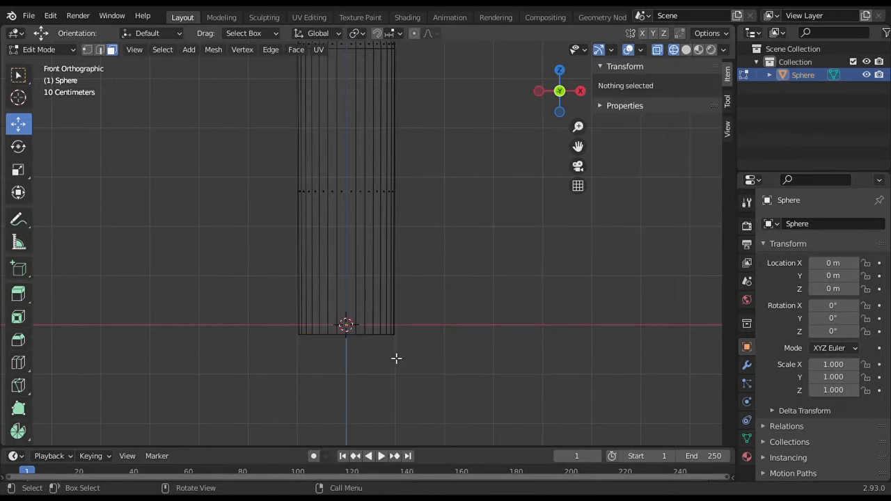
pyautogui.moveTo(396, 359); pyautogui.dragTo(426, 325)
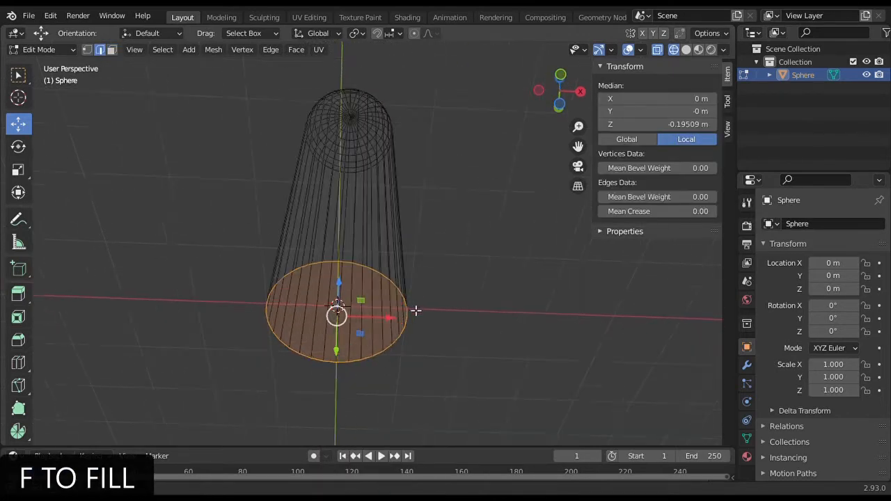
pyautogui.press('i')
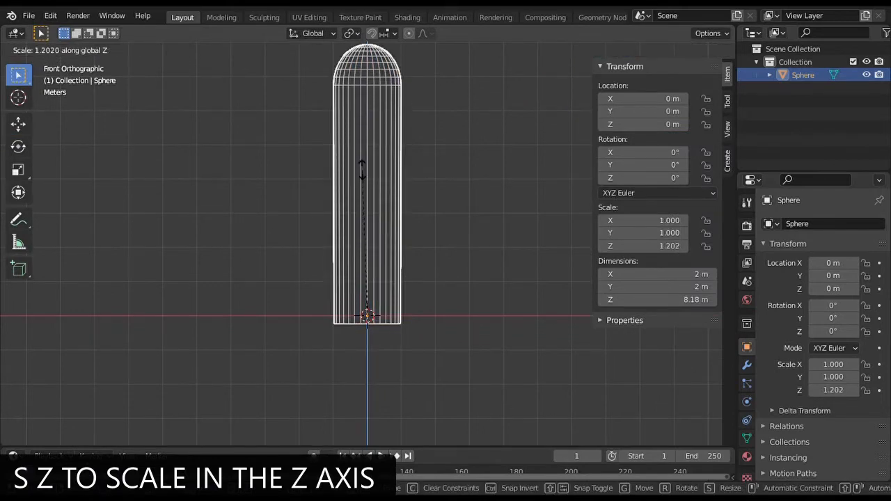
pyautogui.moveTo(368, 136)
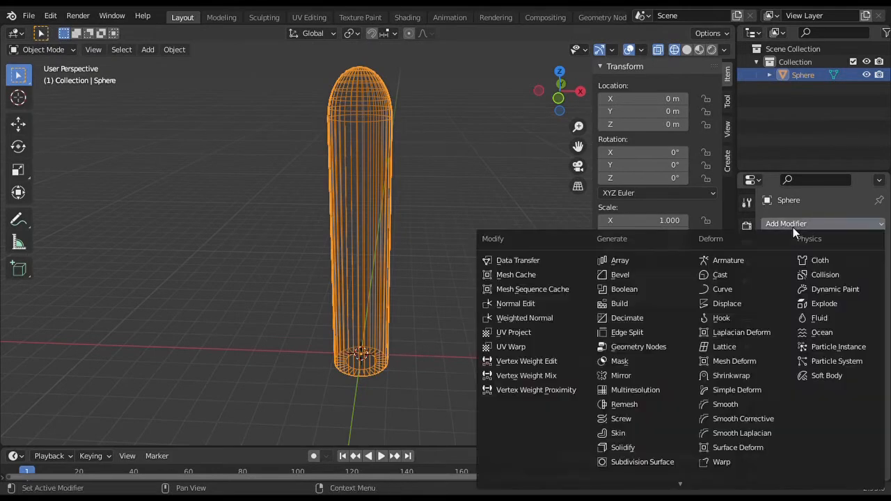
# Add a Simple subdivision modifier at viewport level 2 and apply the column's scale
pyautogui.click(641, 463)
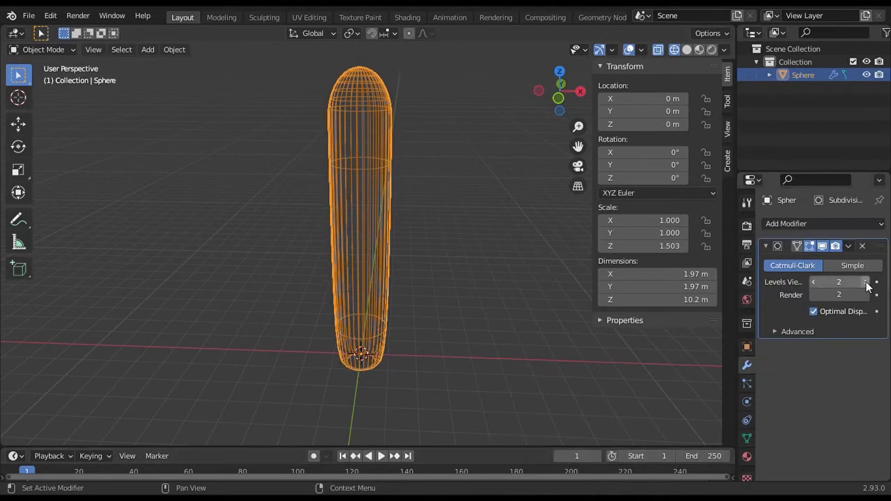
pyautogui.click(852, 265)
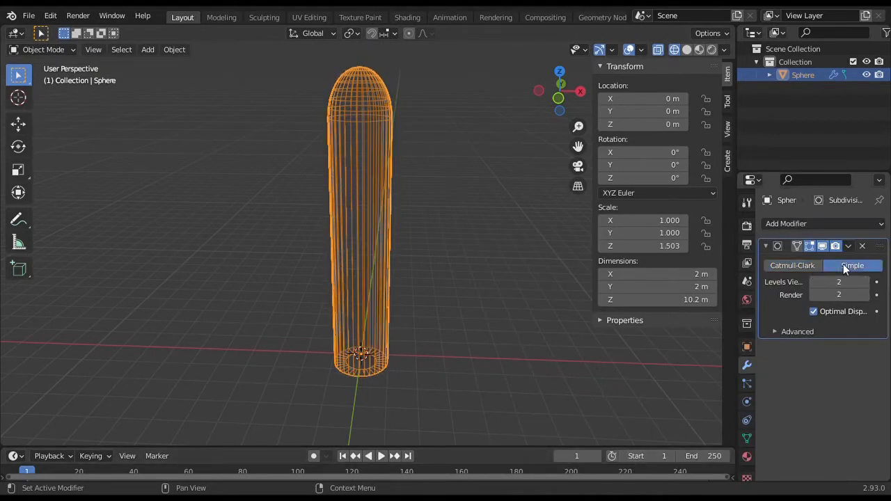
pyautogui.click(174, 50)
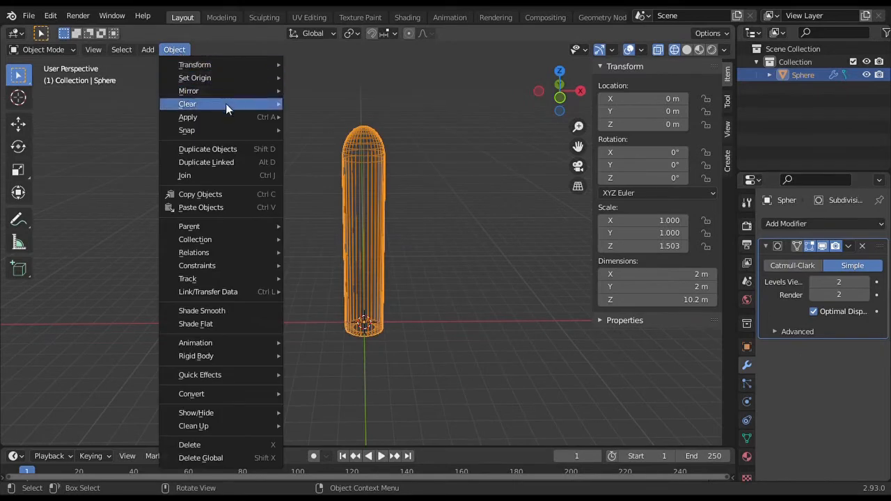
pyautogui.click(186, 117)
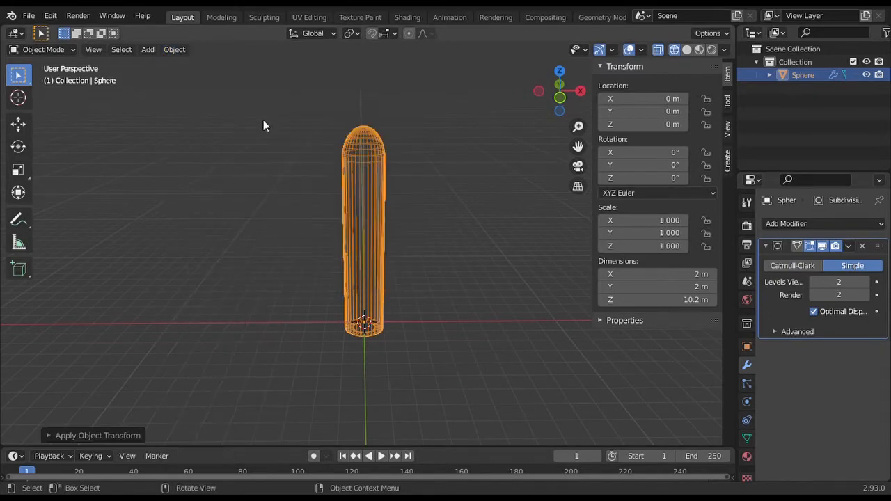
# Add loop cuts, pinch rings for an organic profile, then subdivide the whole mesh with 2 cuts
pyautogui.press('Tab')
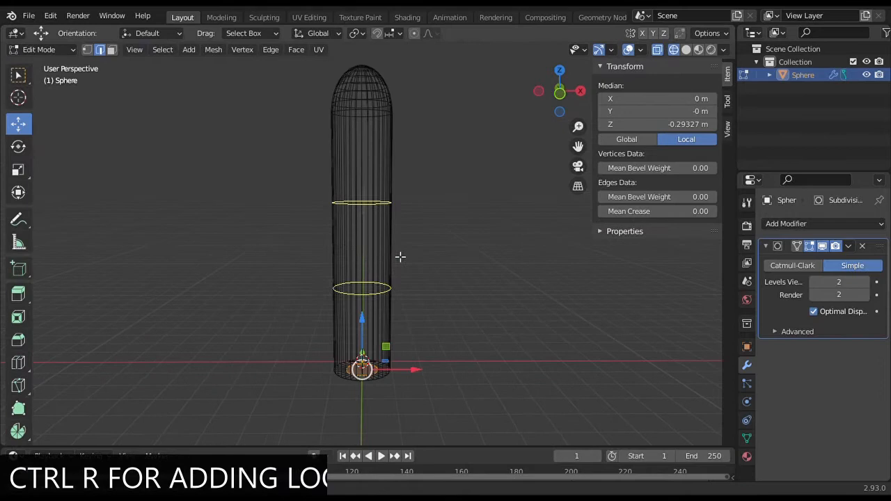
pyautogui.press('ctrl+r')
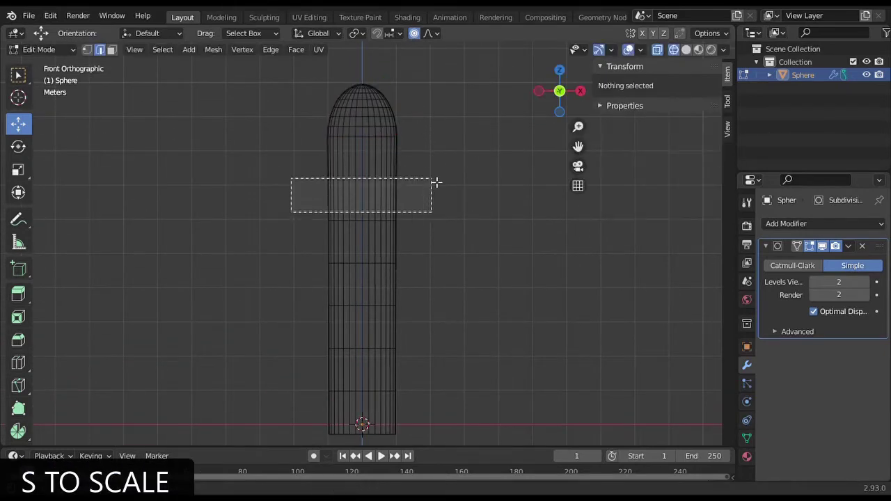
pyautogui.press('s')
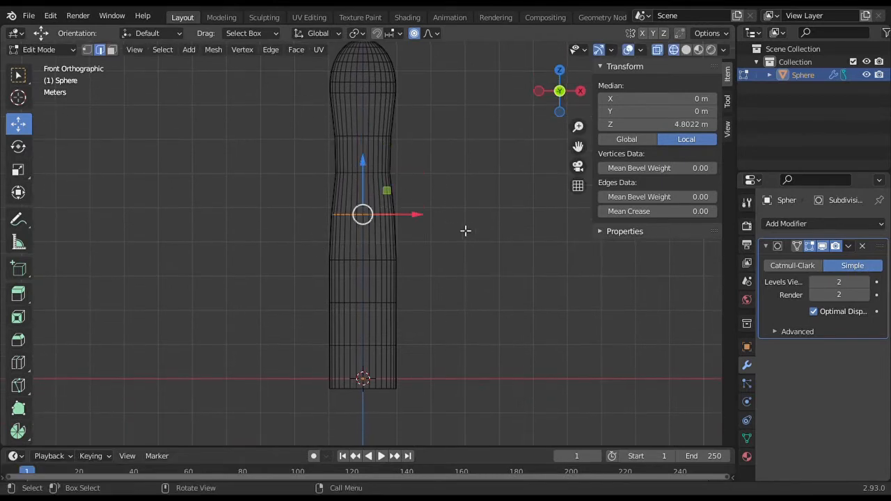
pyautogui.press('s')
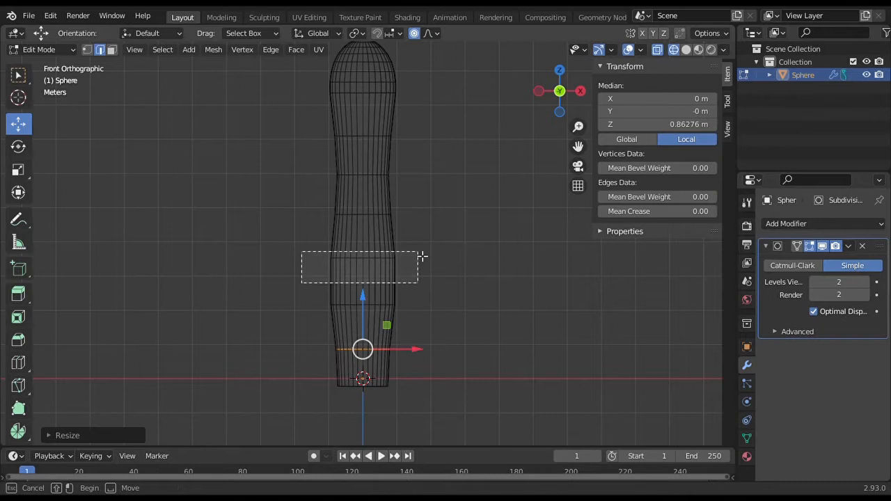
pyautogui.press('s')
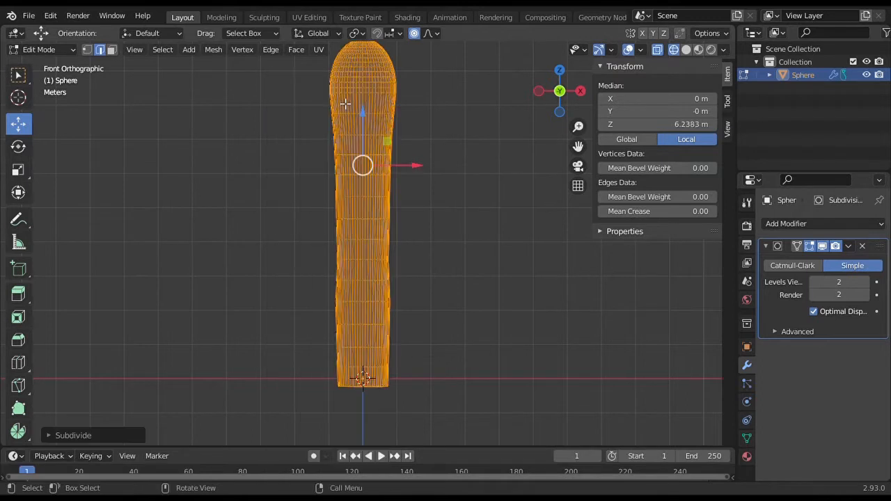
pyautogui.click(72, 435)
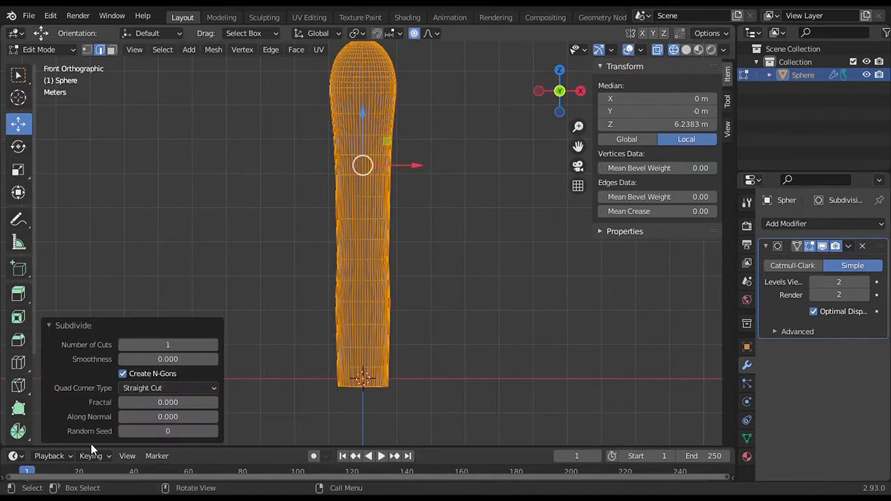
pyautogui.moveTo(212, 350)
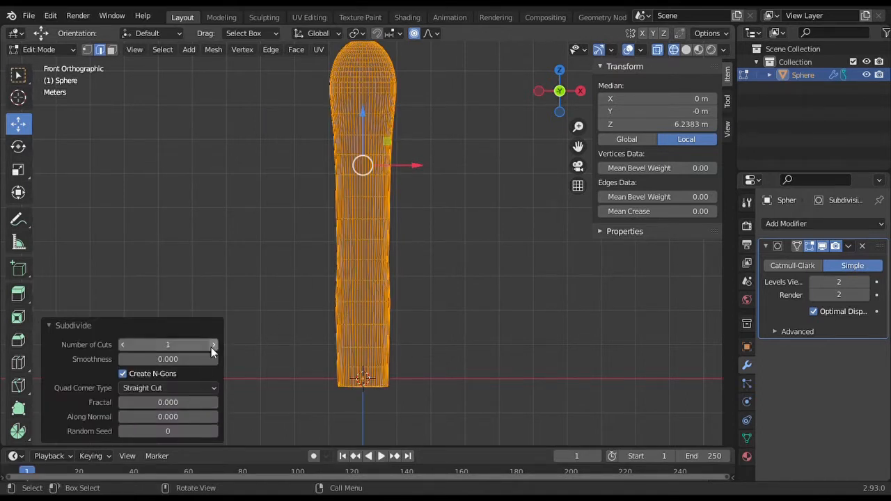
pyautogui.click(213, 345)
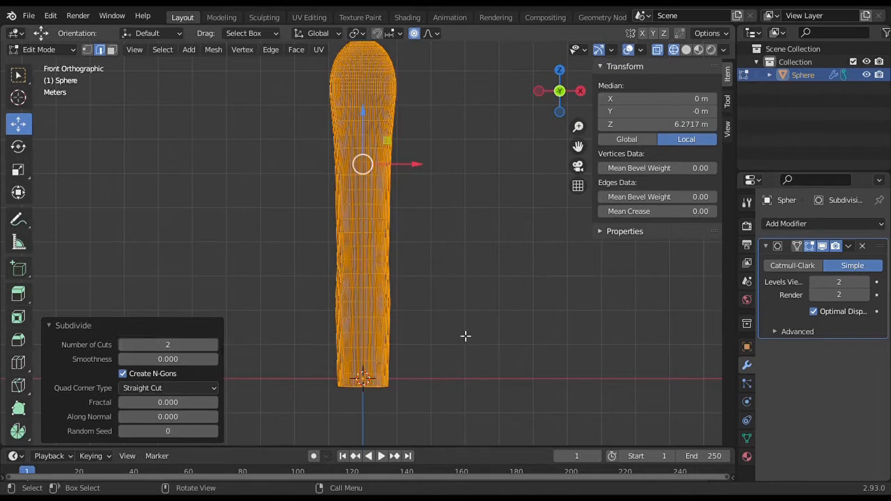
pyautogui.click(42, 50)
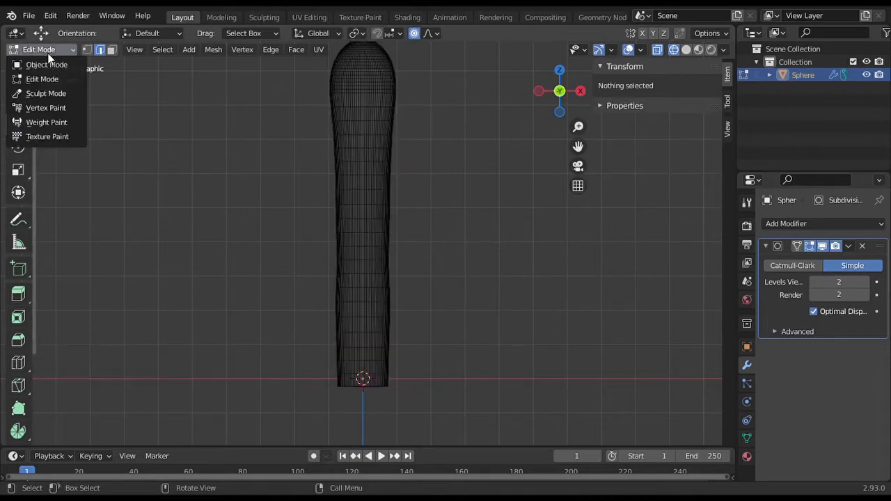
# Enter Sculpt Mode on the tentacle and pick the Smooth brush
pyautogui.click(46, 92)
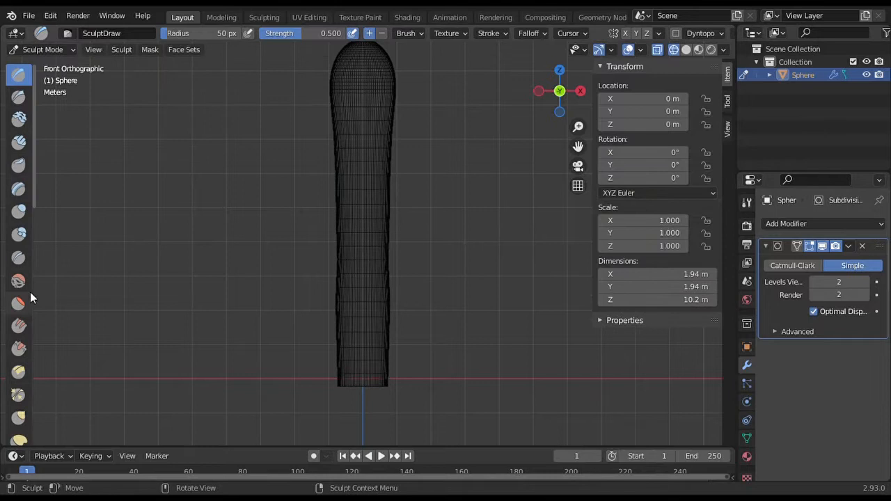
pyautogui.click(18, 281)
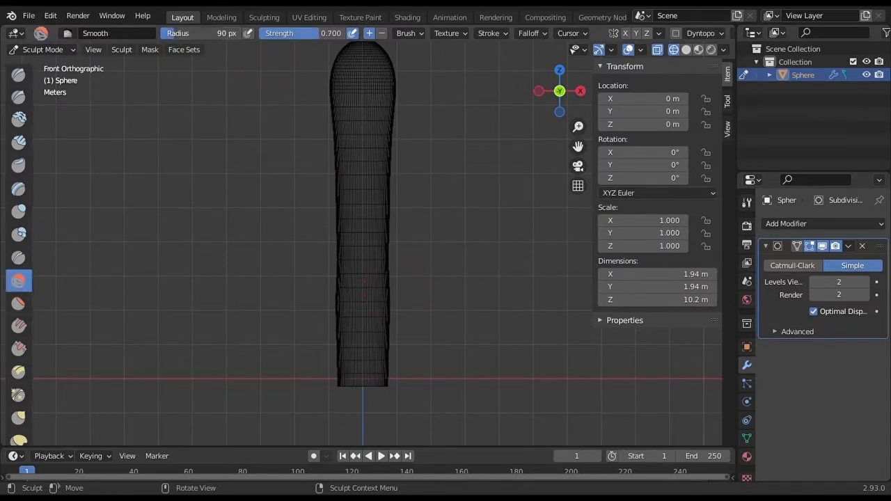
pyautogui.moveTo(364, 203)
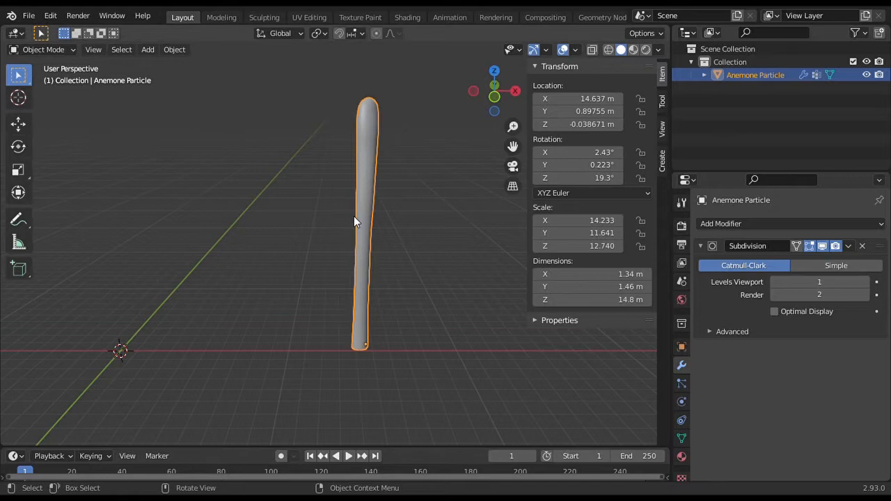
# Add an armature bone chain along the tentacle and parent the mesh with automatic weights
pyautogui.press('shift+s')
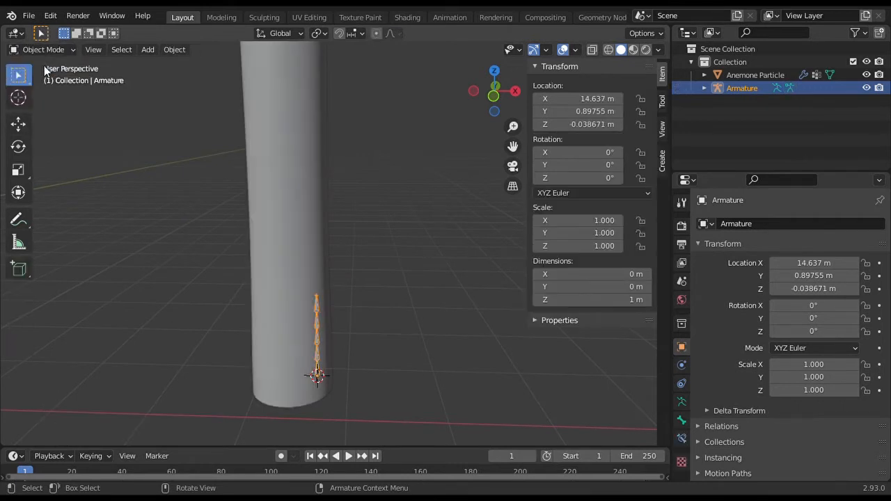
pyautogui.press('s')
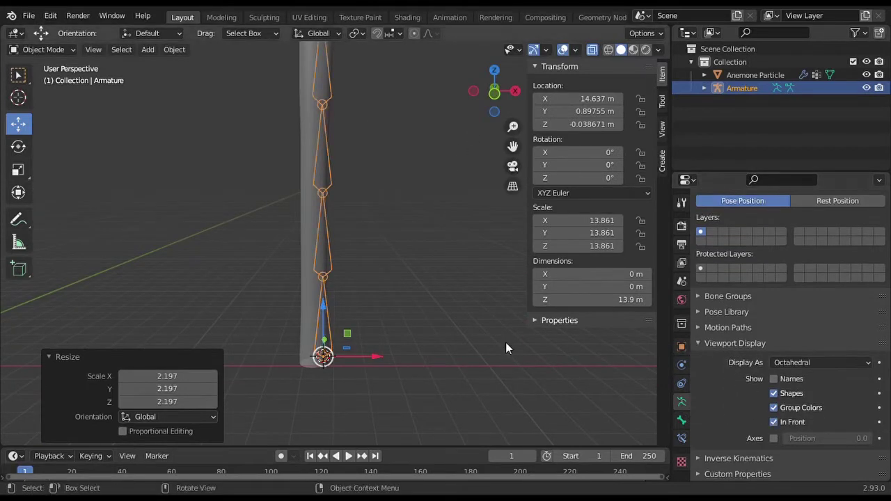
pyautogui.click(755, 75)
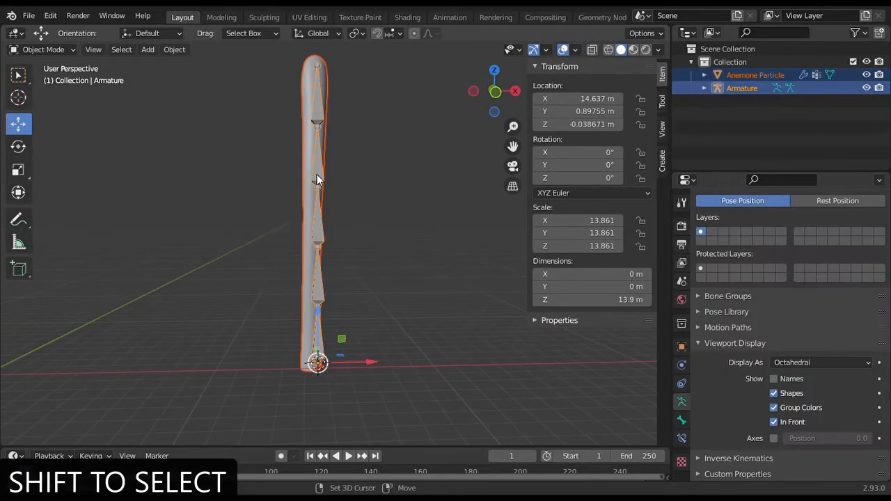
pyautogui.rightClick(318, 179)
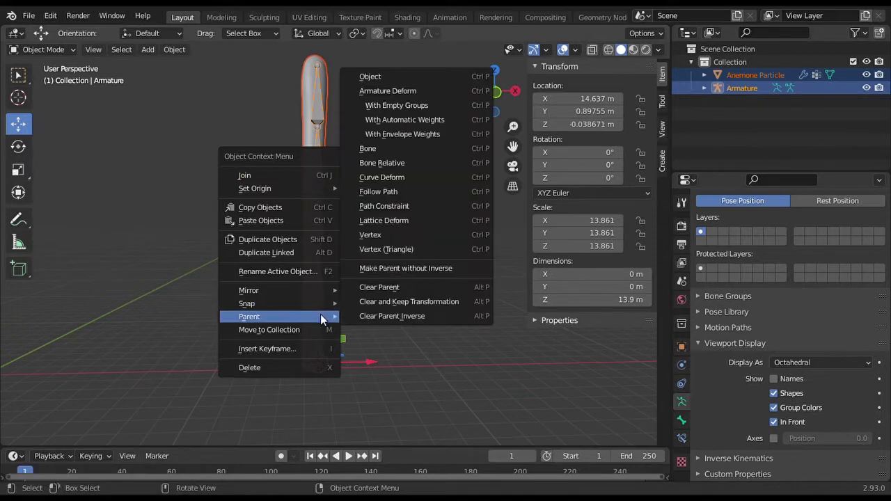
pyautogui.click(404, 120)
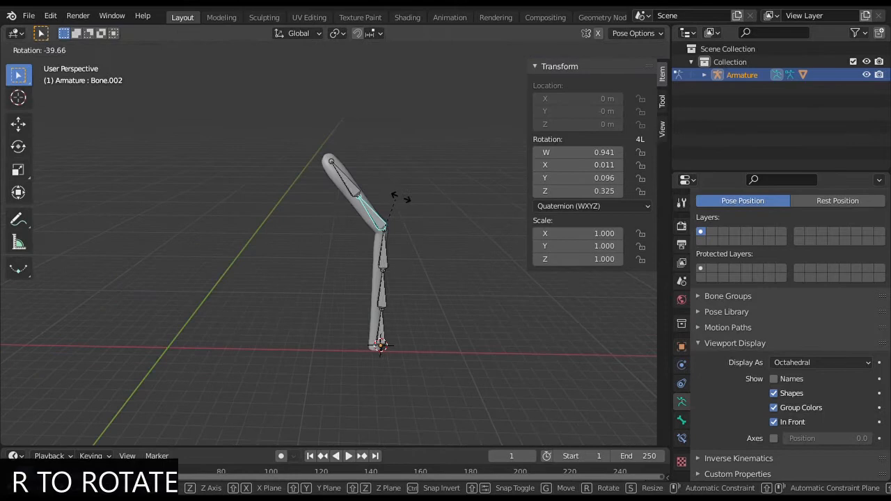
pyautogui.moveTo(397, 251)
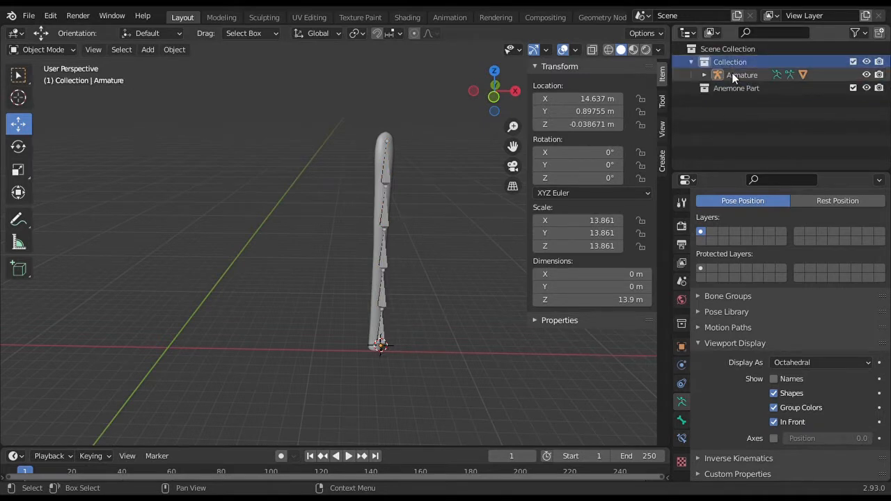
# Duplicate the rigged tentacle, scale the copy larger and thicken one tentacle's middle
pyautogui.click(736, 75)
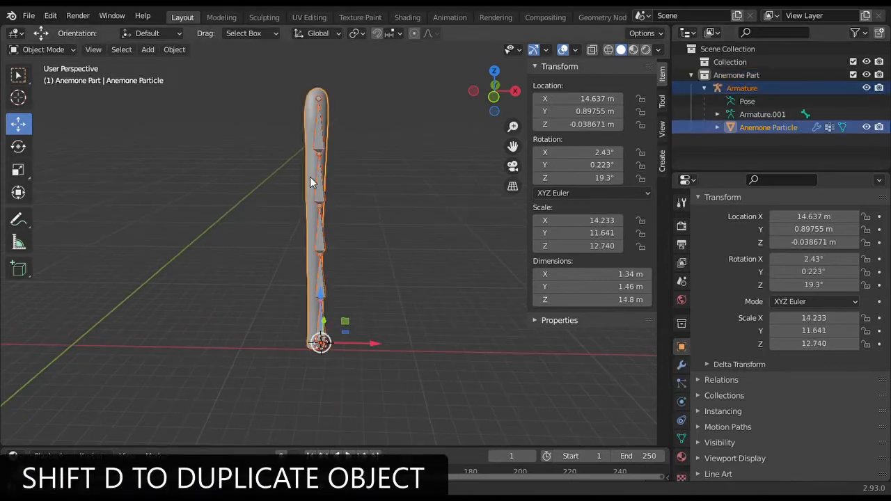
pyautogui.press('shift+d')
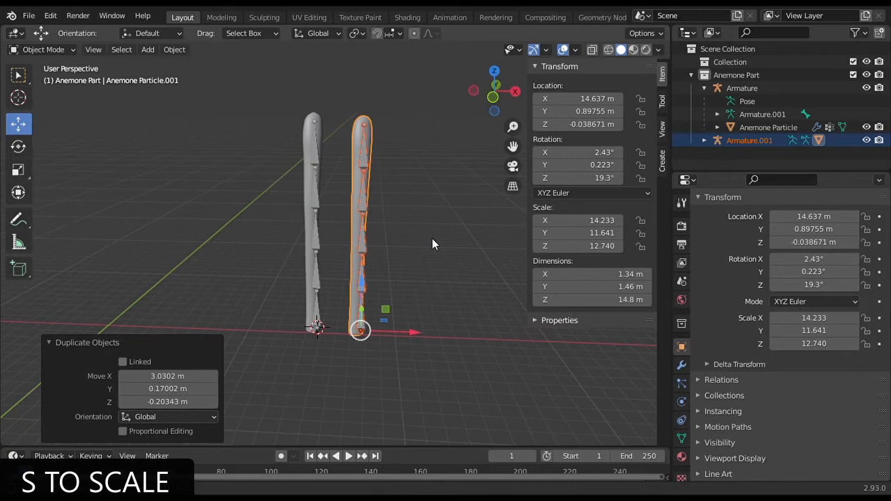
pyautogui.press('s')
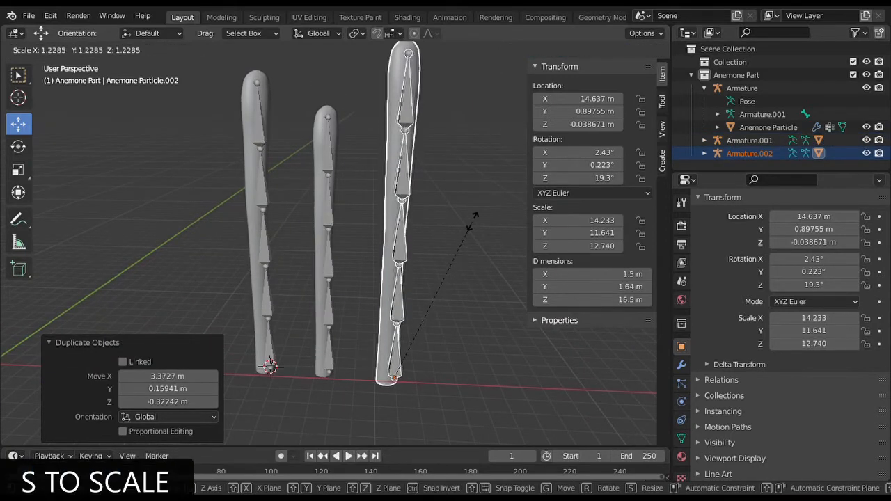
pyautogui.click(39, 50)
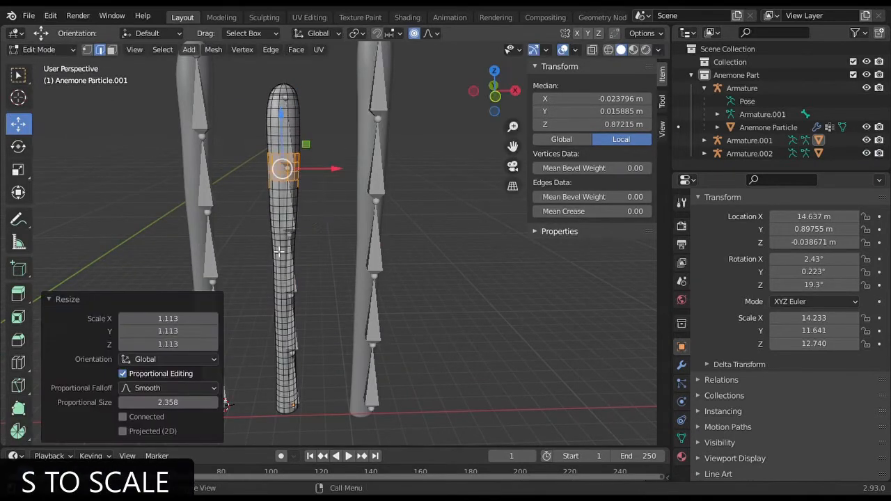
pyautogui.press('s')
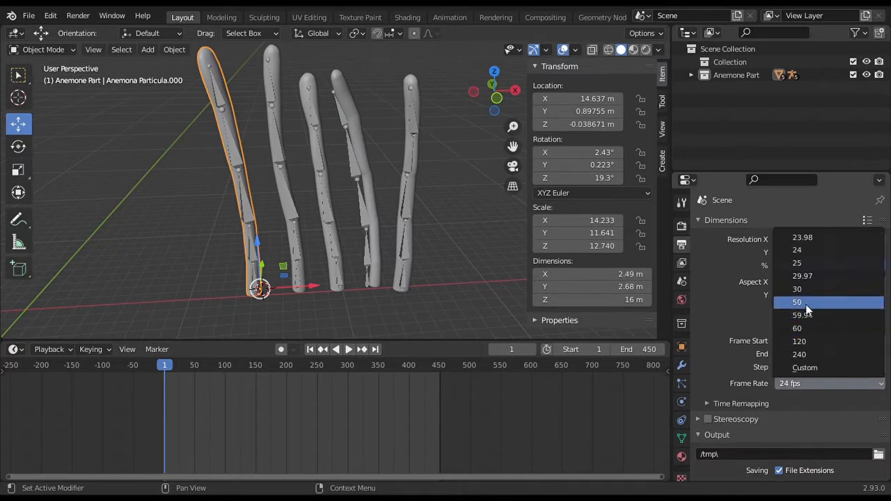
# Set 30 fps, bend a bone of the first tentacle and keyframe the pose along the timeline
pyautogui.click(797, 288)
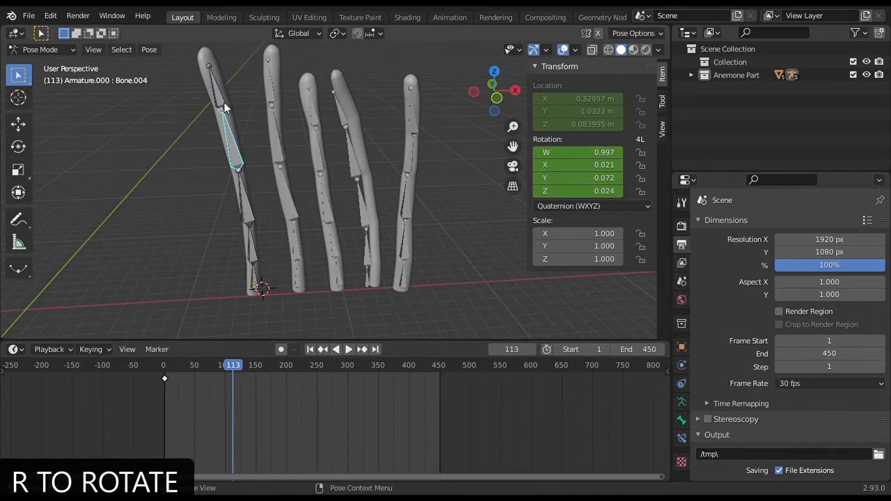
pyautogui.press('r')
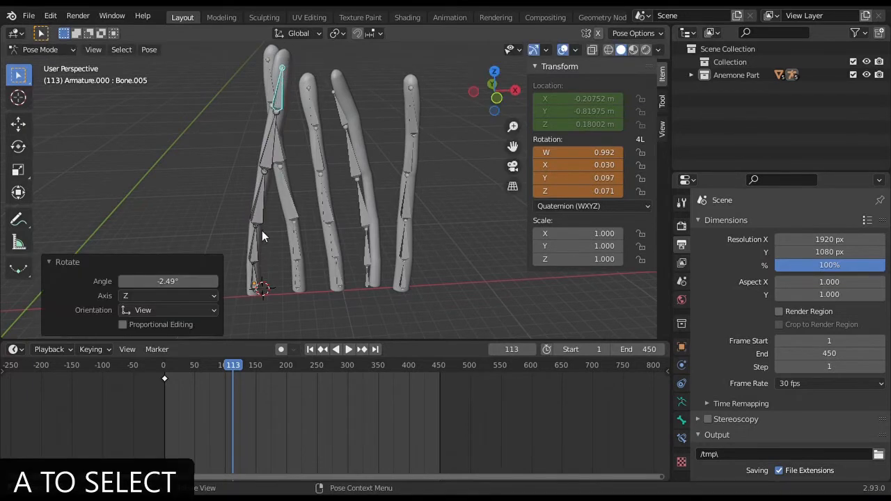
pyautogui.press('a')
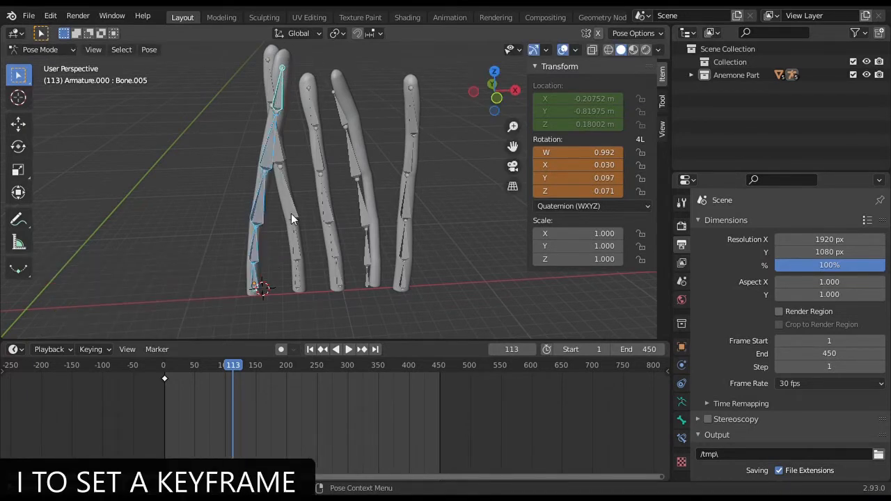
pyautogui.press('i')
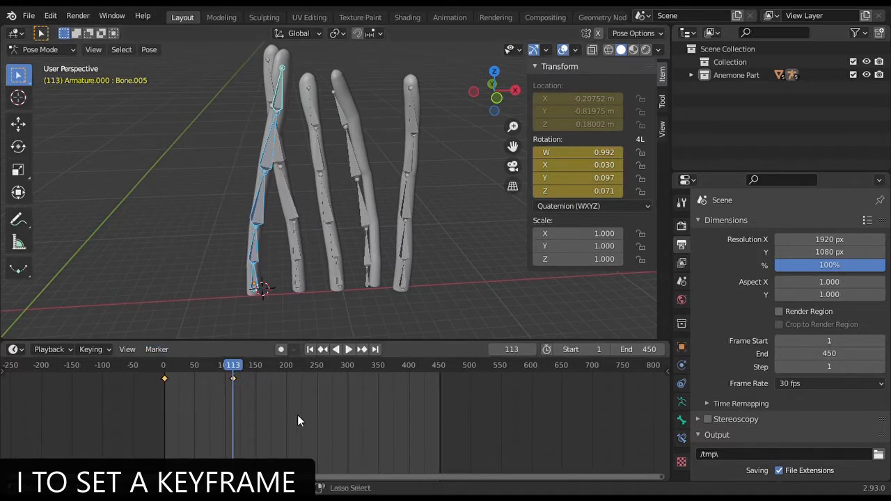
pyautogui.click(316, 365)
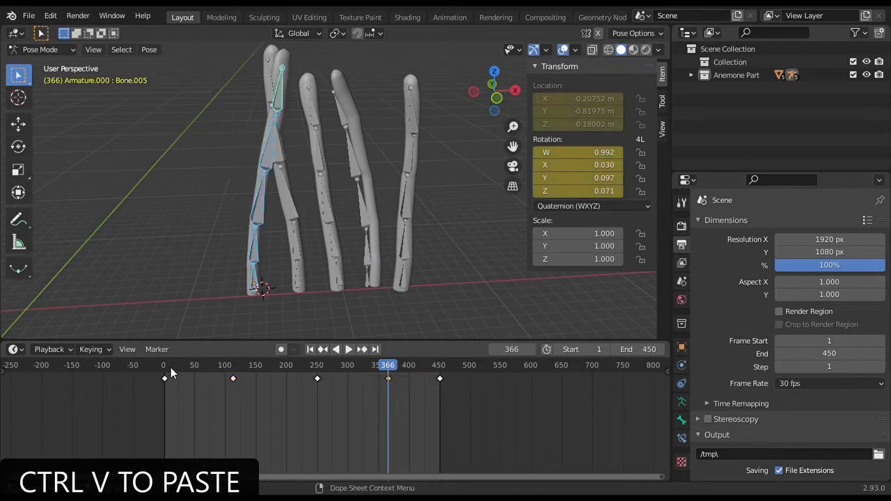
pyautogui.click(348, 348)
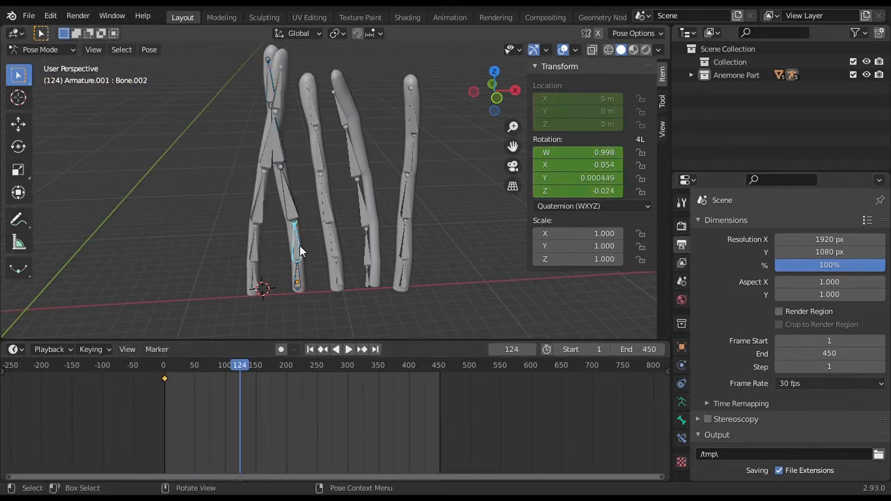
# Bend a bone of the second tentacle and keyframe its pose on the timeline
pyautogui.press('r')
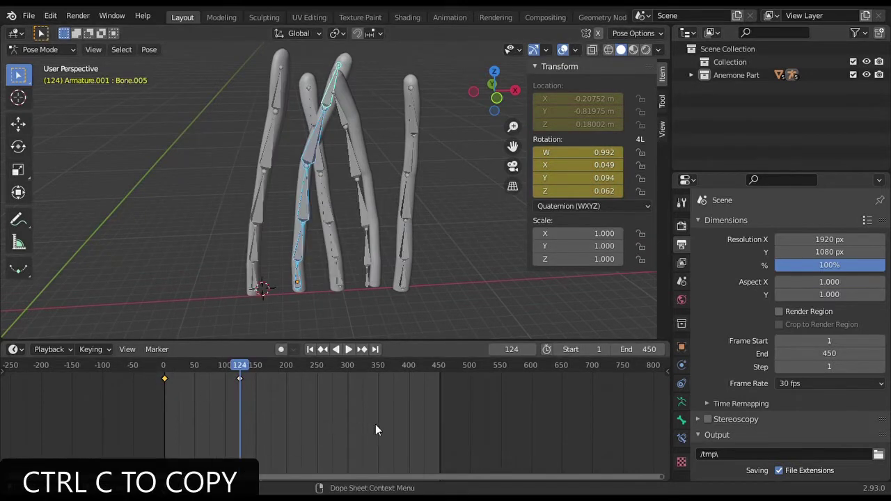
pyautogui.click(287, 365)
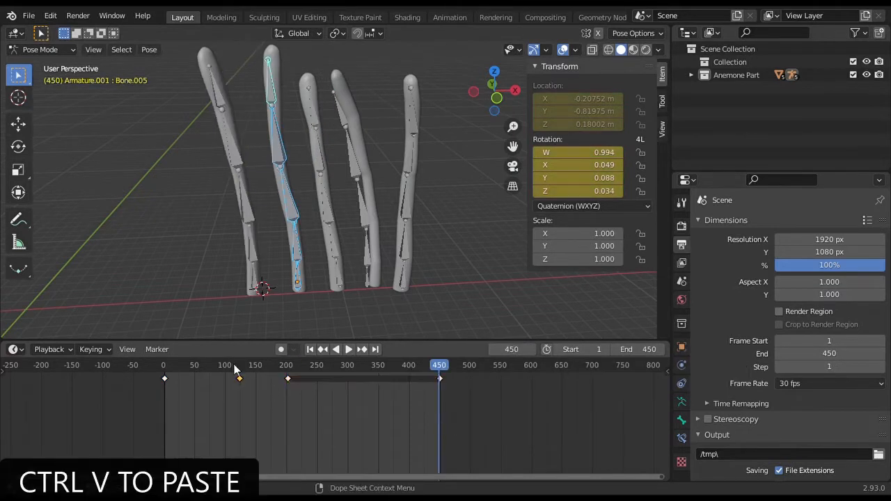
pyautogui.moveTo(512, 348)
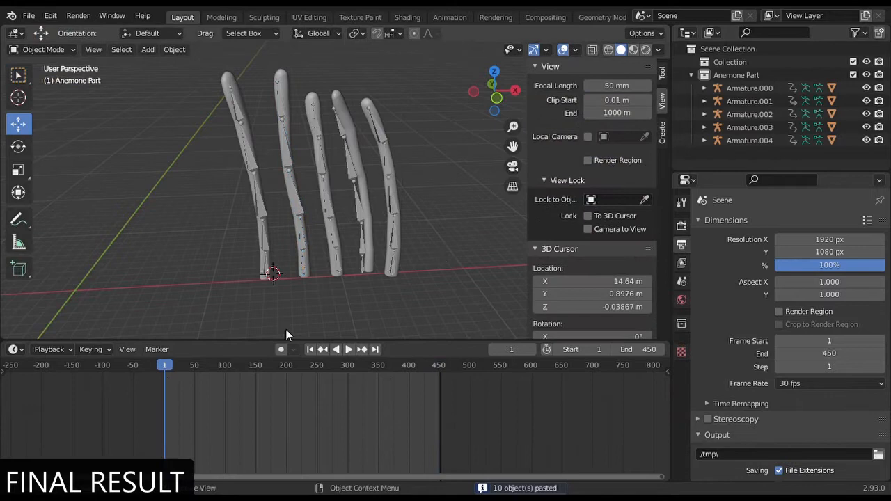
pyautogui.moveTo(570, 61)
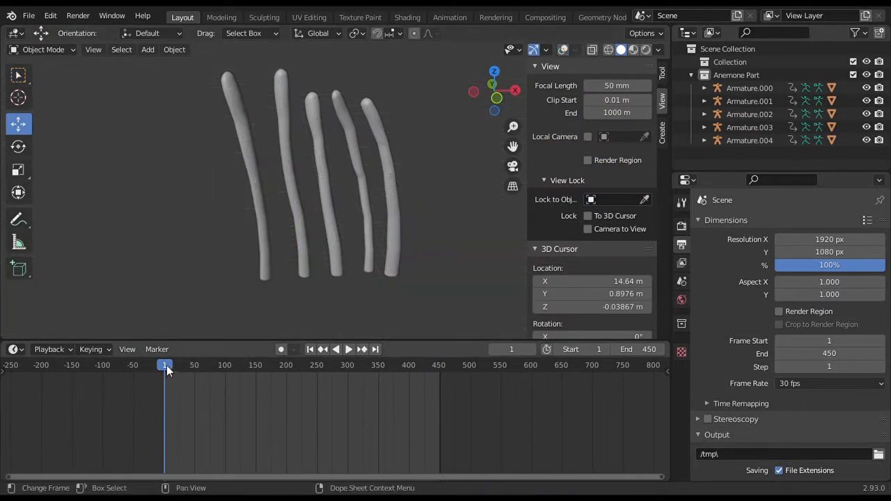
pyautogui.click(348, 348)
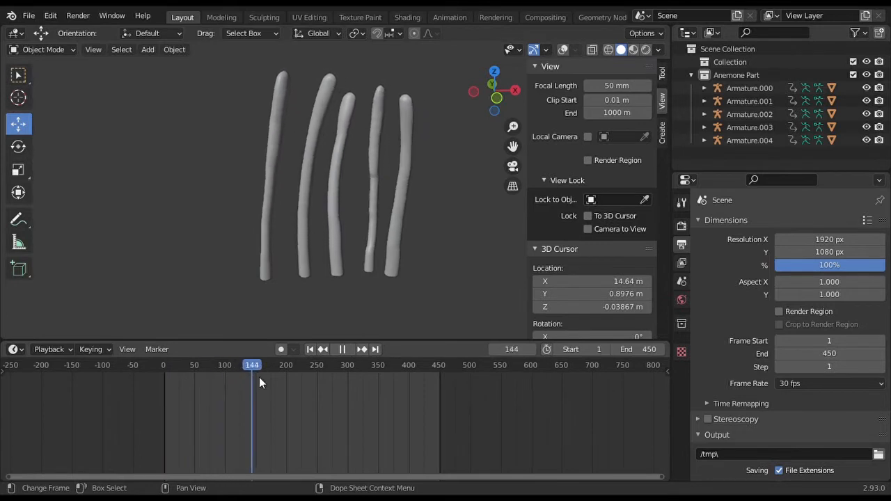
pyautogui.click(312, 365)
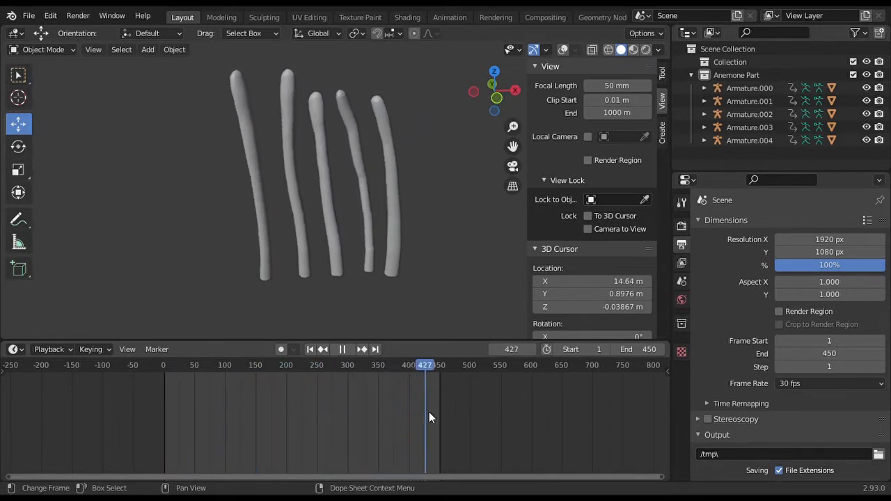
pyautogui.press('shift+s')
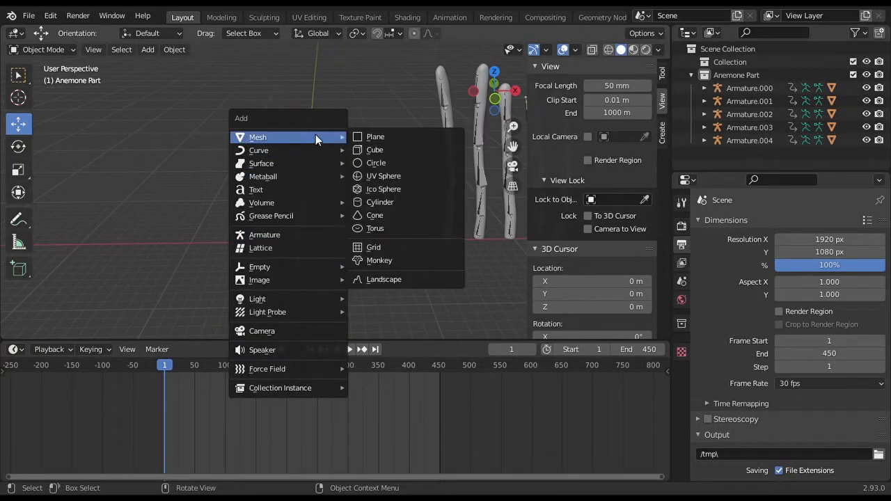
# Add a plane, enlarge it to about 10 m, move it under the tentacles and tilt it slightly
pyautogui.click(376, 136)
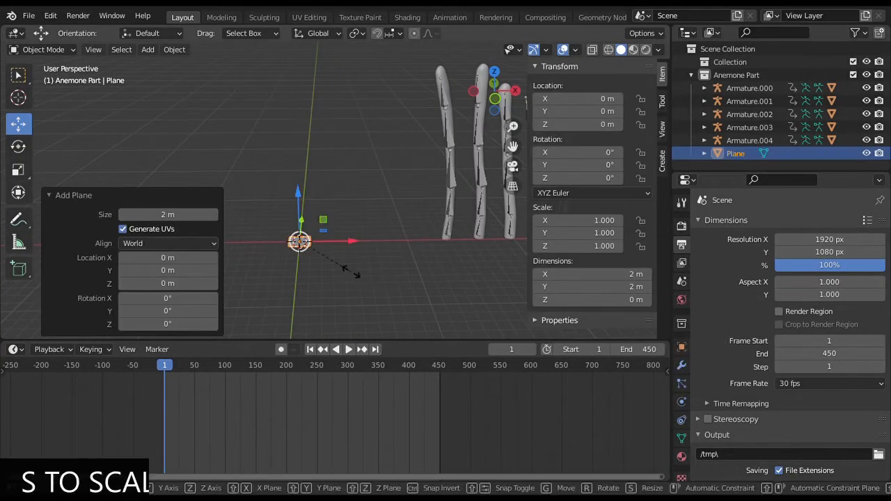
pyautogui.press('s')
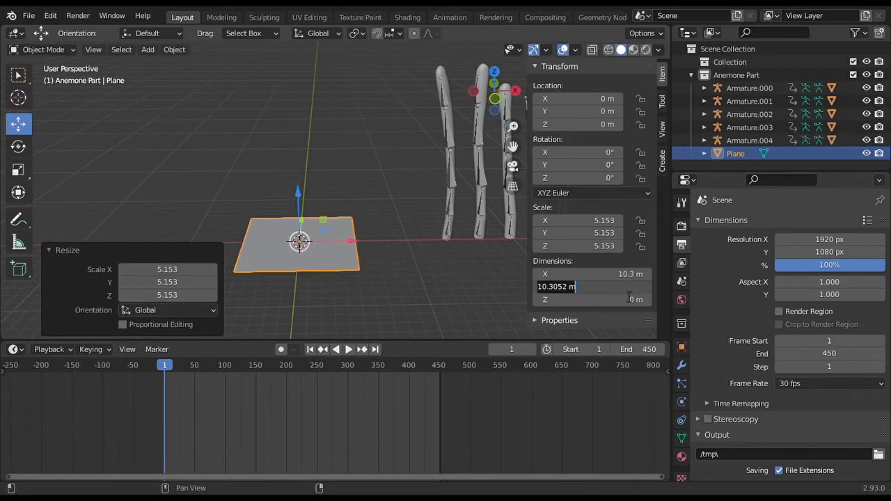
pyautogui.press('g')
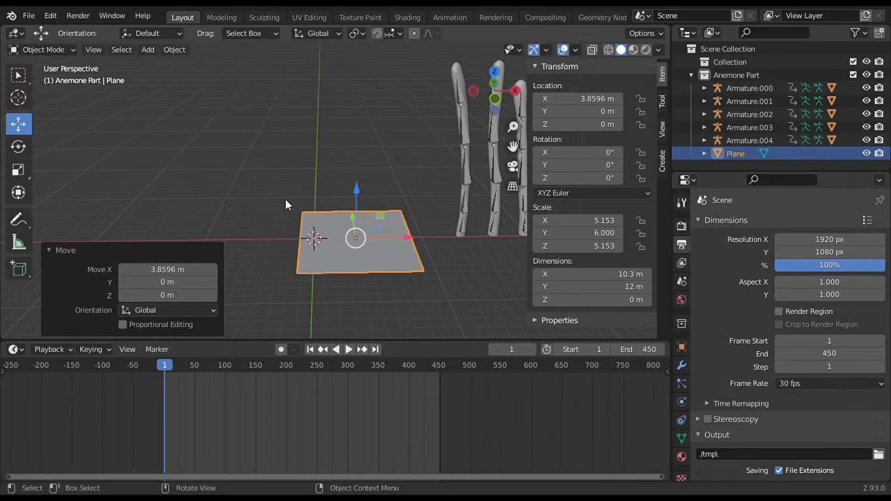
pyautogui.press('g')
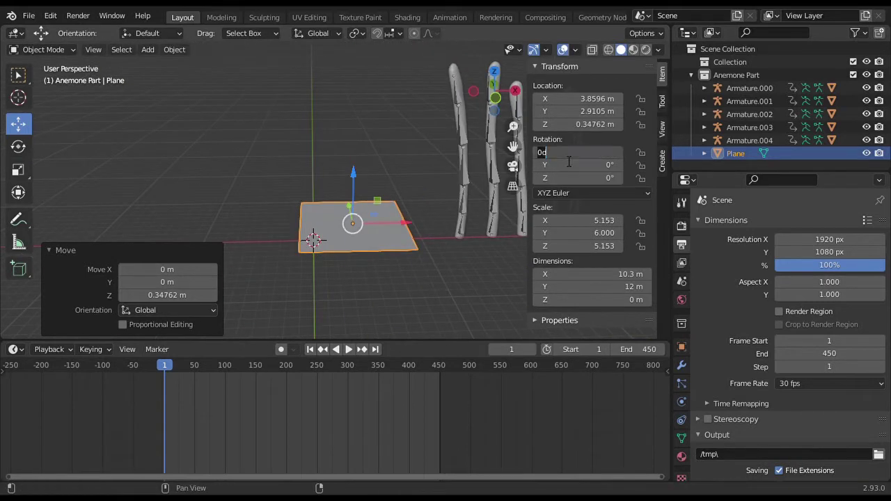
pyautogui.write('1.5°')
pyautogui.click(578, 178)
pyautogui.write('-62')
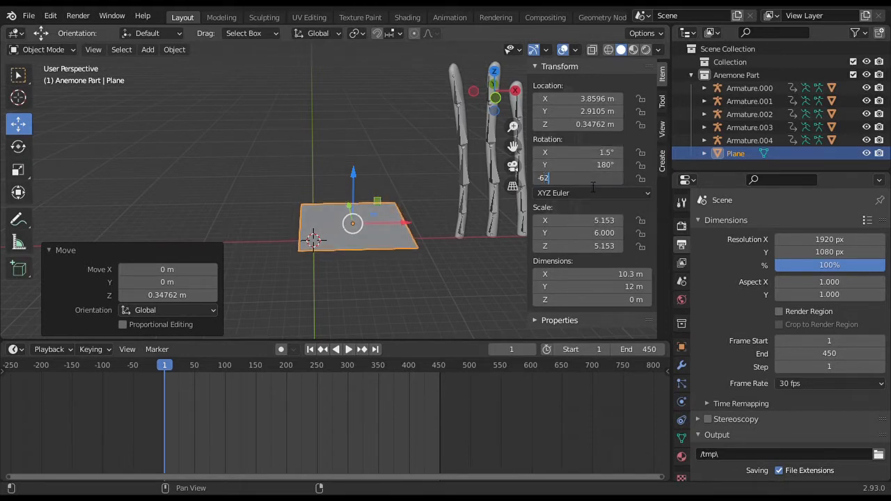
# Add a camera and position it low beside the plane facing the tentacles
pyautogui.click(148, 50)
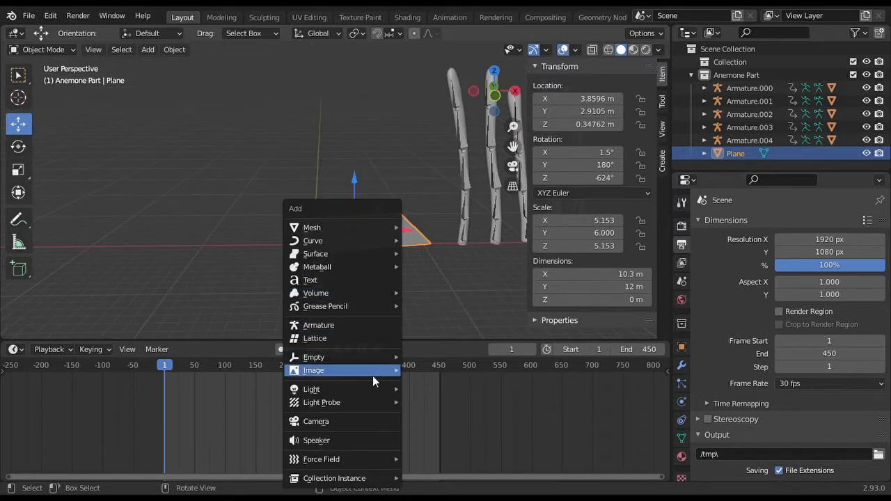
pyautogui.click(315, 420)
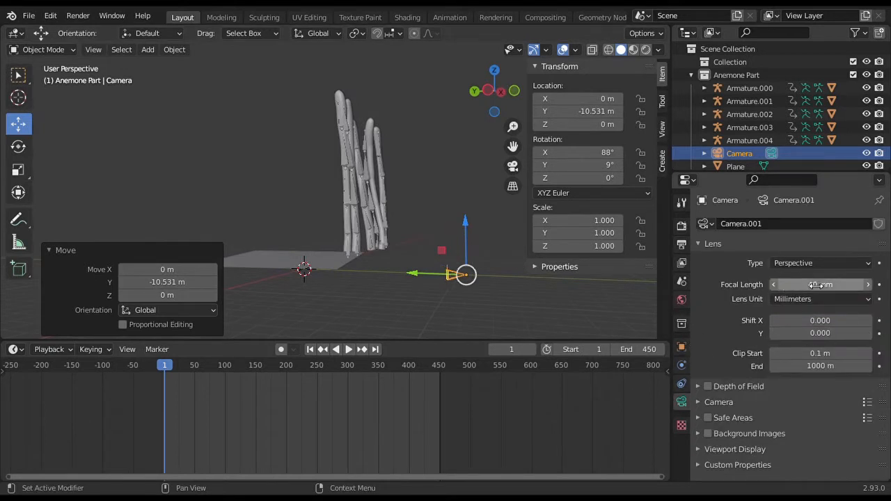
pyautogui.press('g')
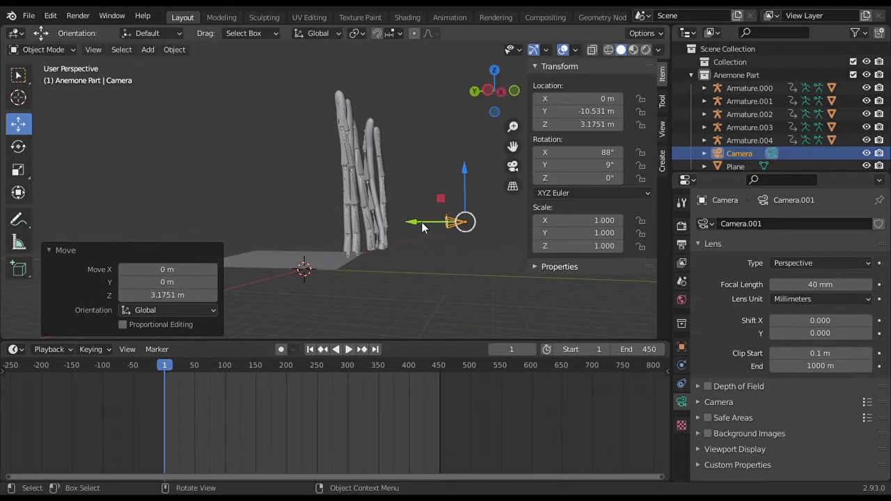
pyautogui.press('g')
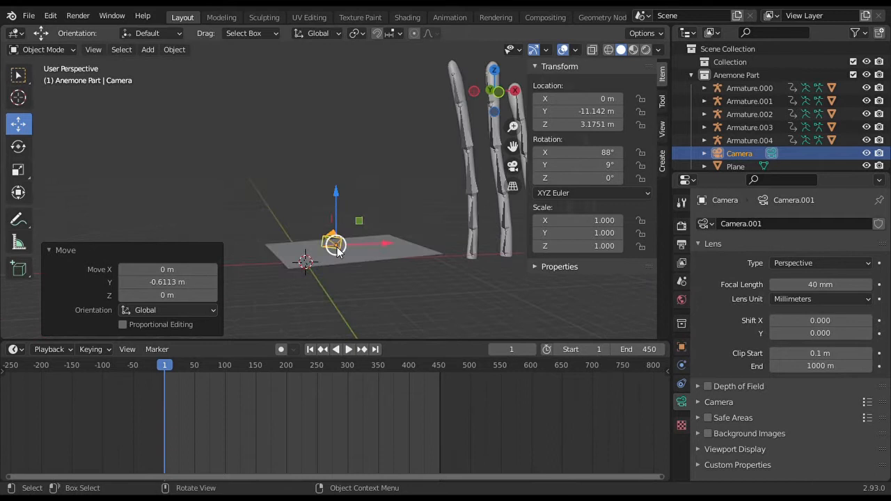
pyautogui.press('g')
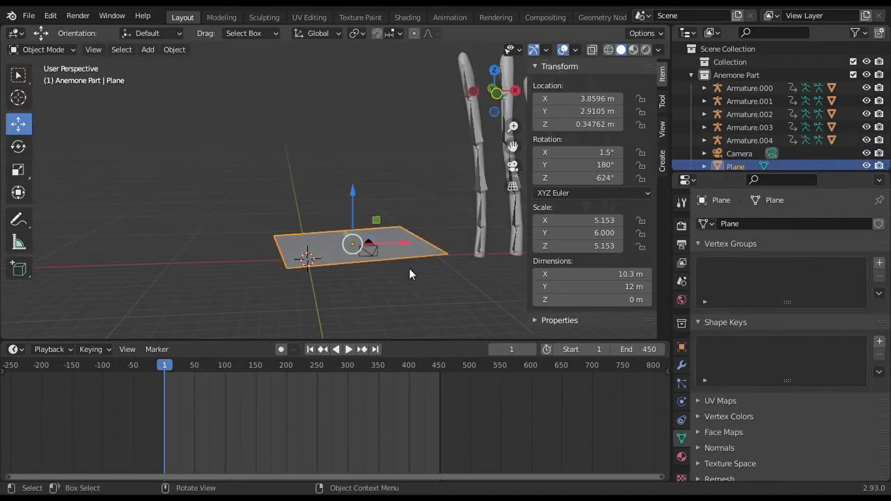
# Give the plane hair particles rendered as Anemone Part collection instances with object rotation and zero hair length
pyautogui.click(741, 76)
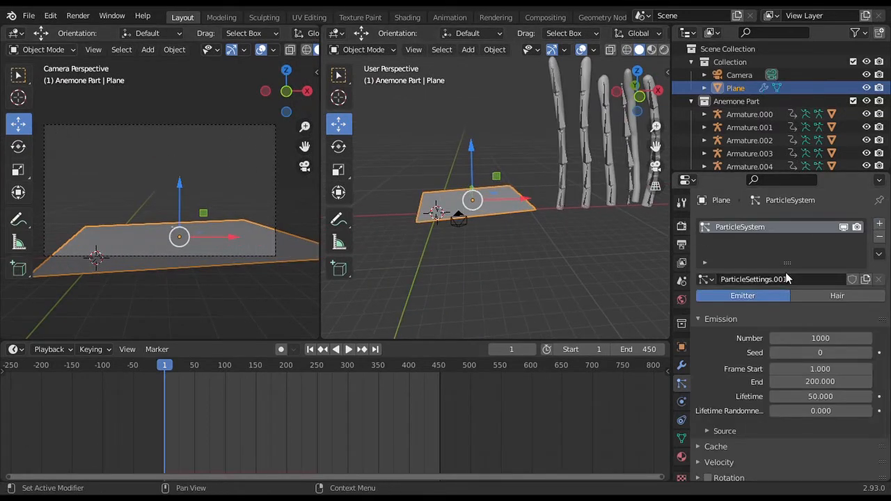
pyautogui.click(837, 295)
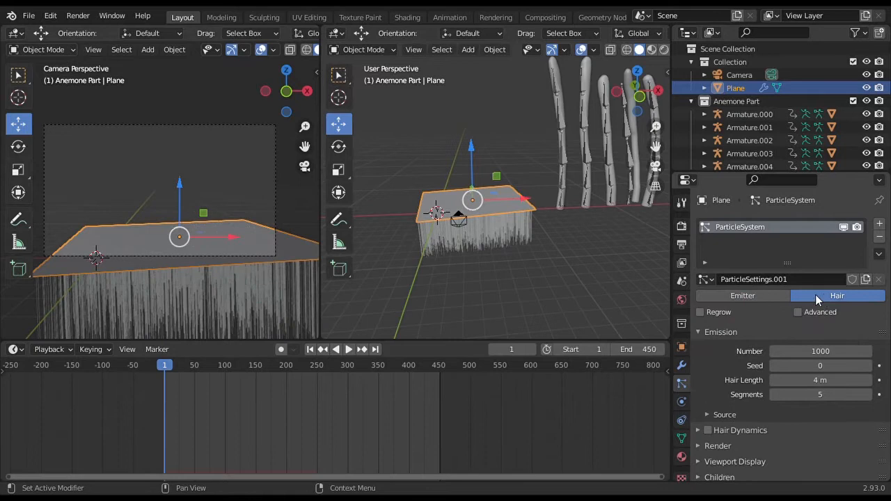
pyautogui.scroll(-3)
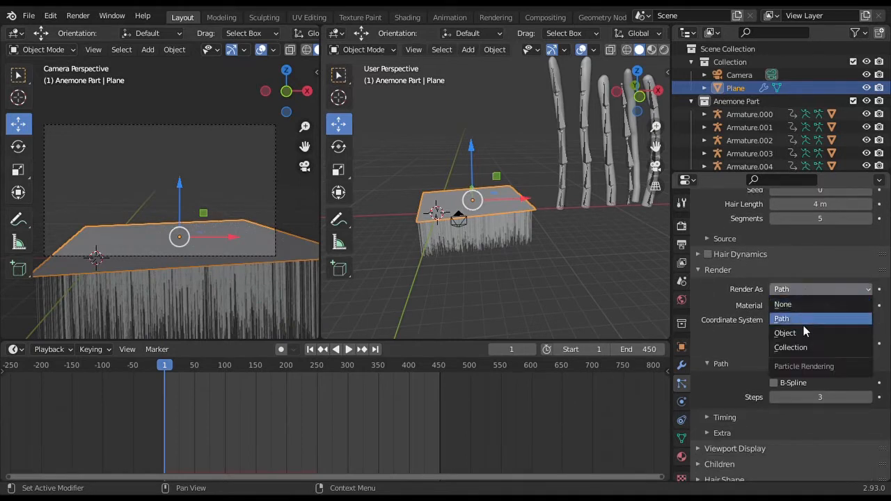
pyautogui.click(791, 347)
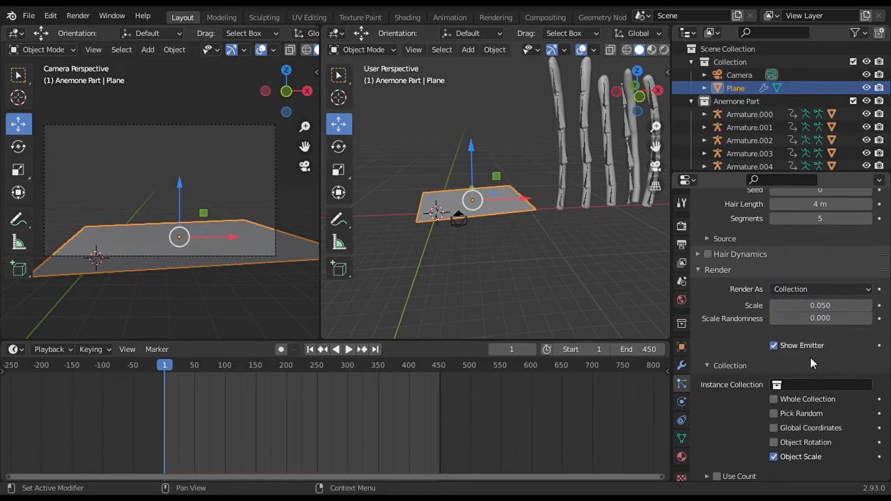
pyautogui.click(821, 384)
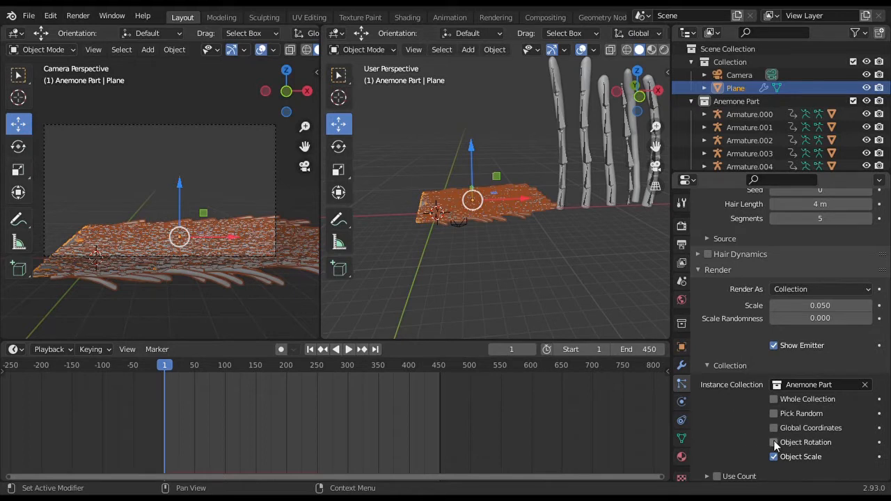
pyautogui.click(774, 412)
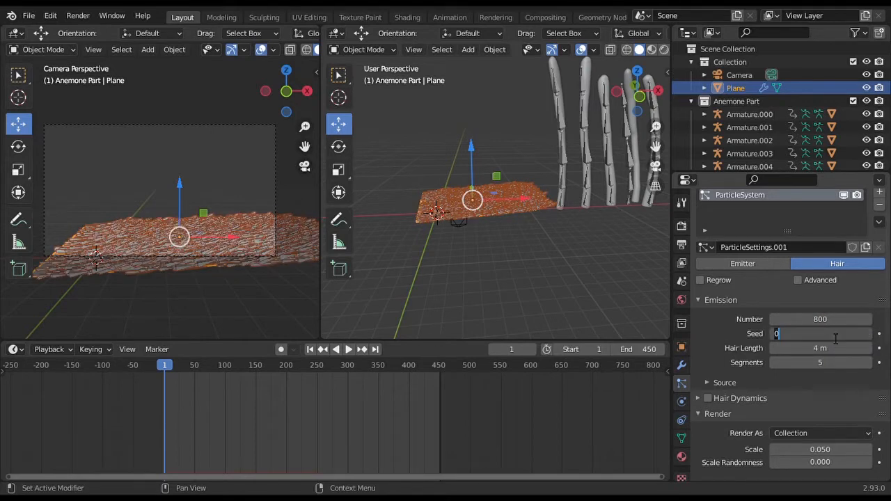
pyautogui.write('4')
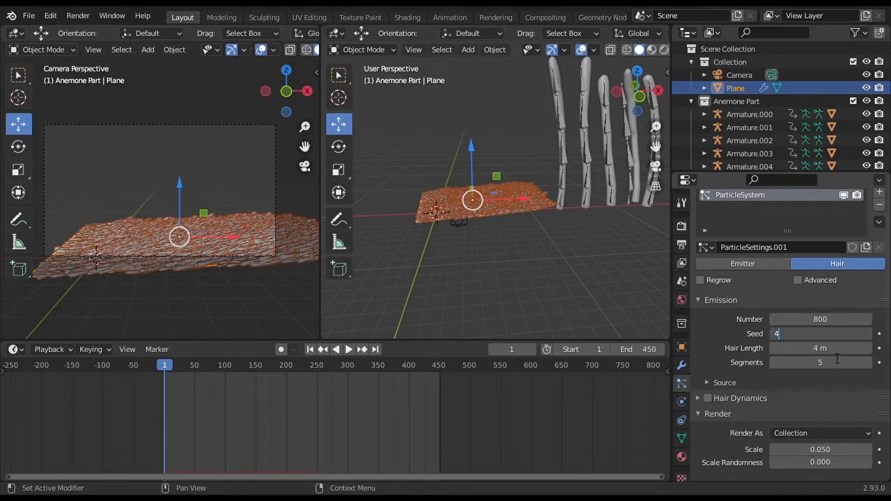
pyautogui.moveTo(821, 348); pyautogui.dragTo(777, 348)
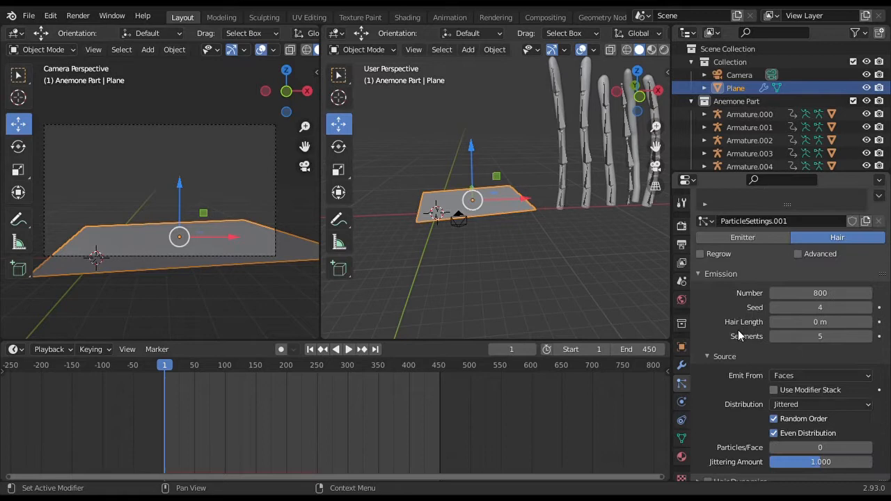
# Enable Pick Random, orient instances along Object Y and randomize rotation by 0.011
pyautogui.scroll(-3)
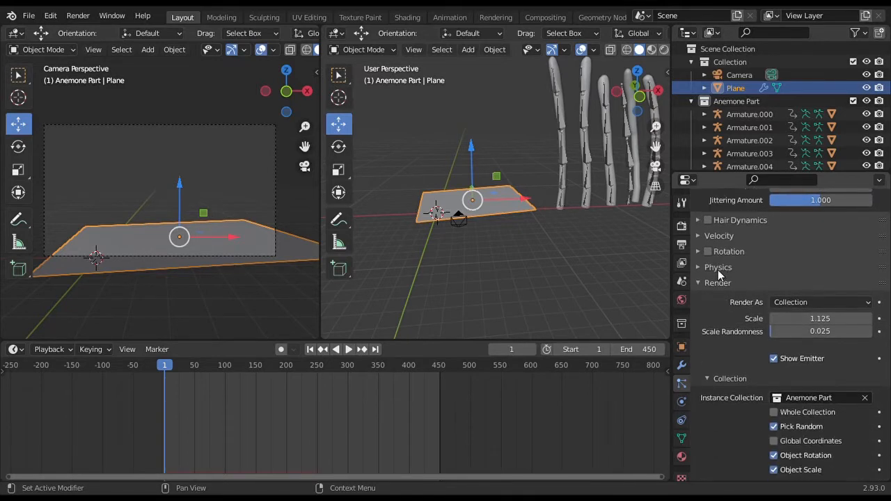
pyautogui.click(699, 250)
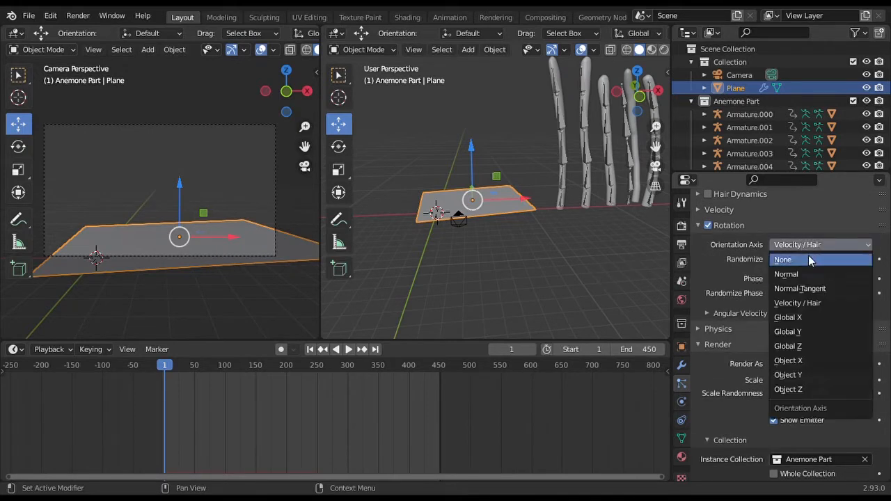
pyautogui.click(788, 374)
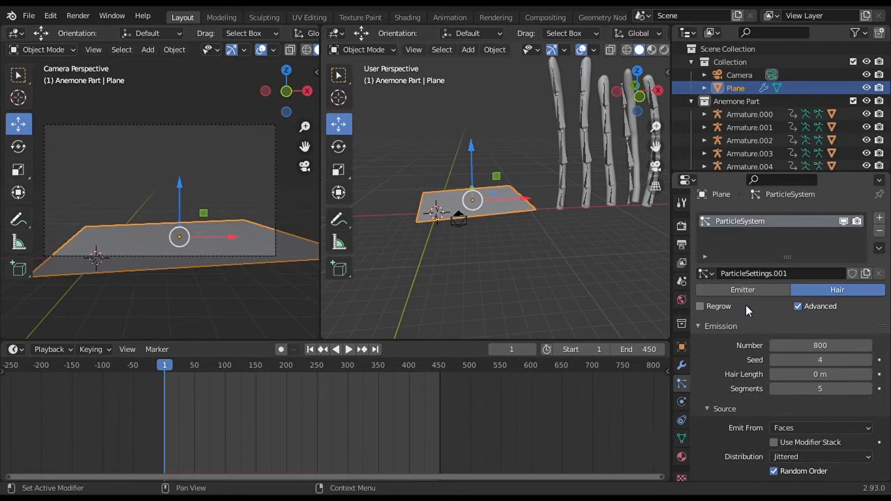
pyautogui.click(820, 373)
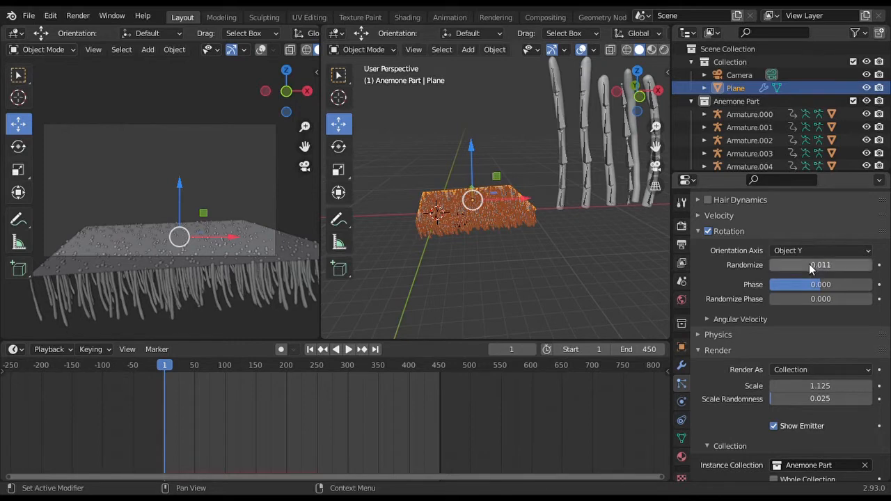
pyautogui.click(820, 284)
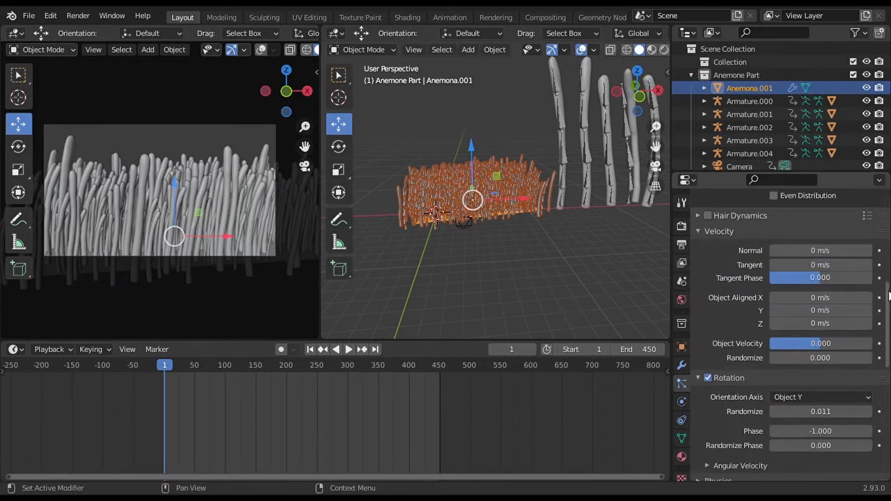
# Enable Simple children on the tentacle particles with Display and Render Amount 2, then rewind to frame 1
pyautogui.scroll(-3)
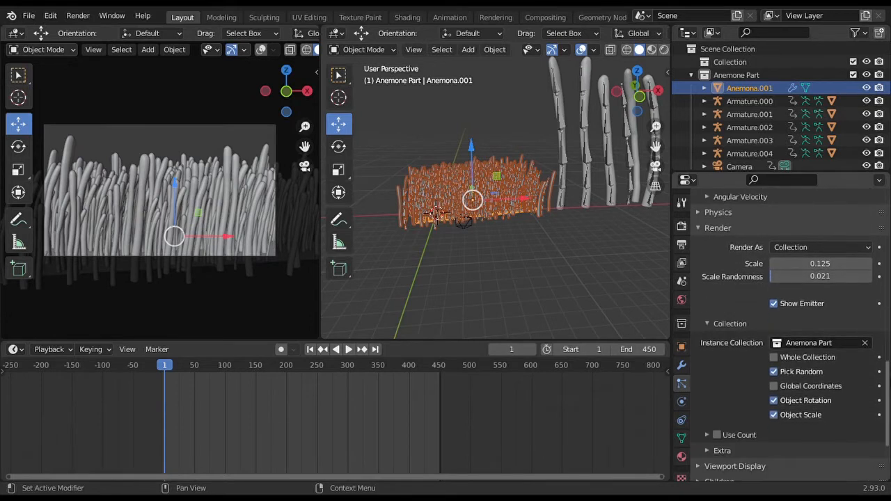
pyautogui.click(719, 203)
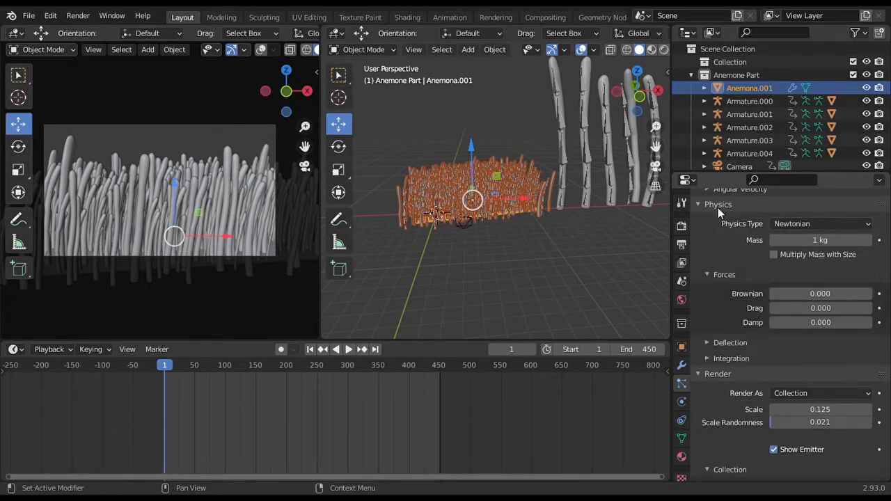
pyautogui.scroll(-3)
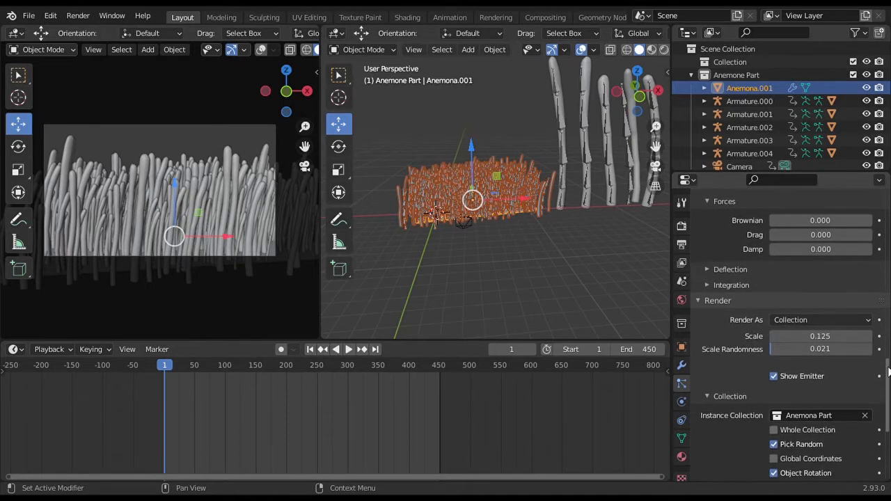
pyautogui.scroll(-3)
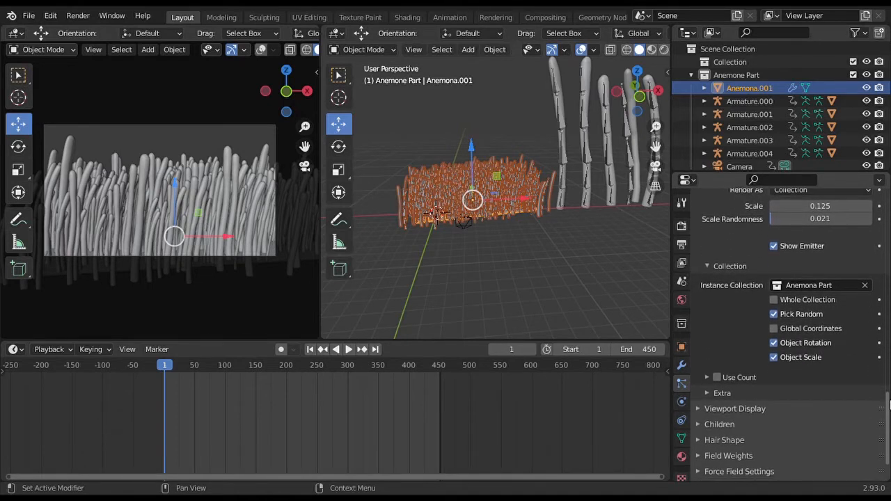
pyautogui.click(724, 424)
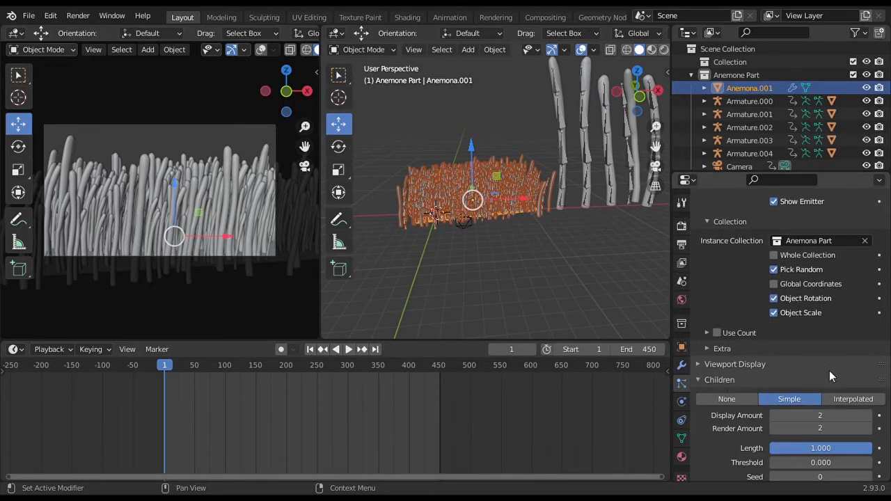
pyautogui.scroll(-3)
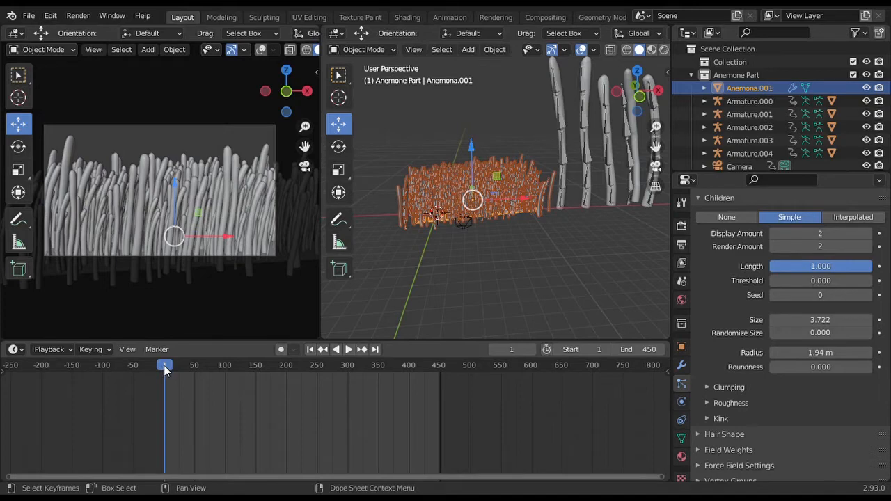
pyautogui.click(348, 348)
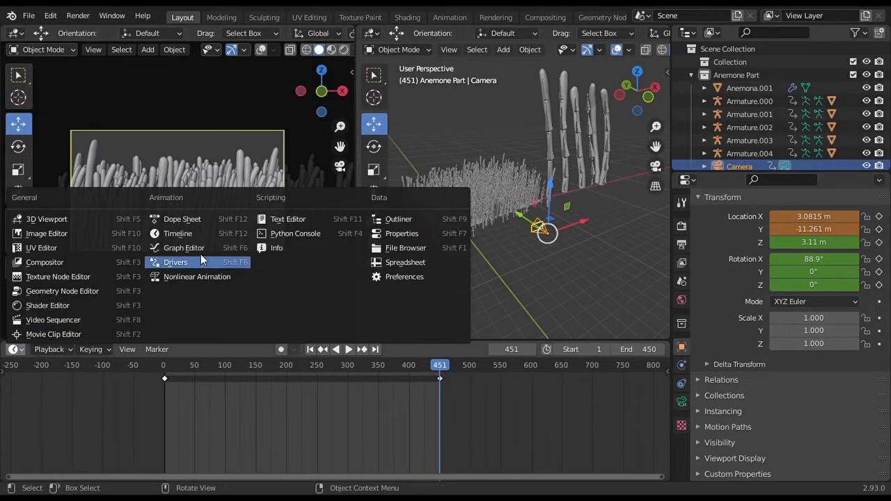
# Add a Noise modifier of Strength 0.150 to the camera's F-curve in the Graph Editor
pyautogui.click(184, 248)
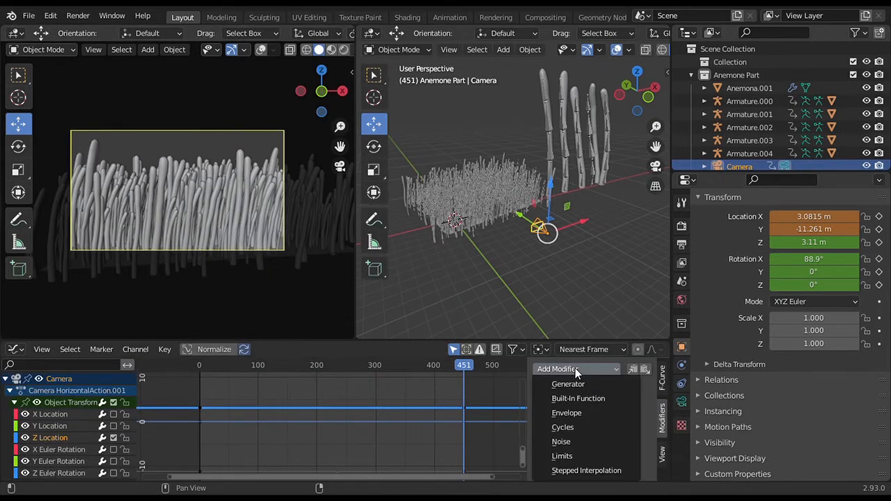
pyautogui.click(561, 441)
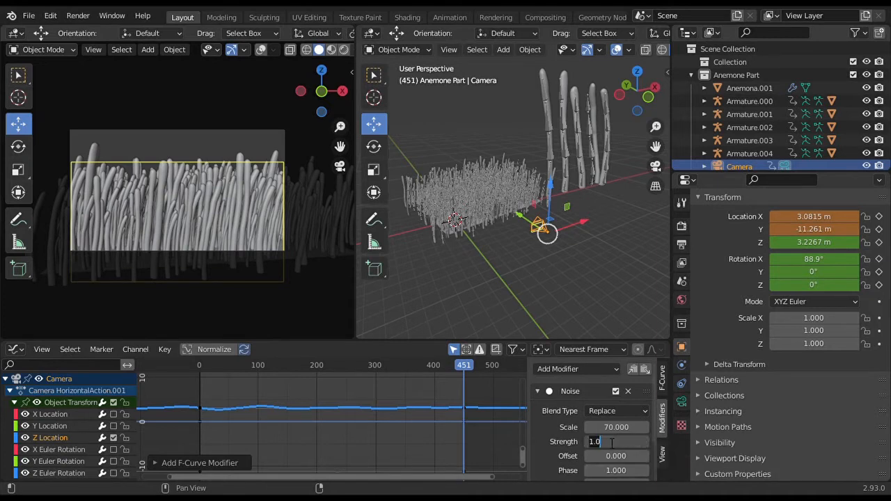
pyautogui.write('0.150')
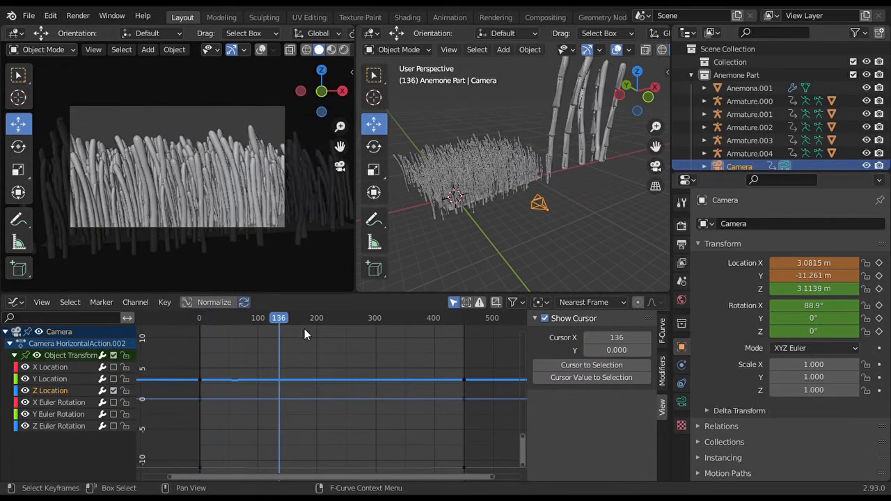
# Scrub to frames 136, 483 and 239 to check the camera's underwater drift
pyautogui.click(482, 317)
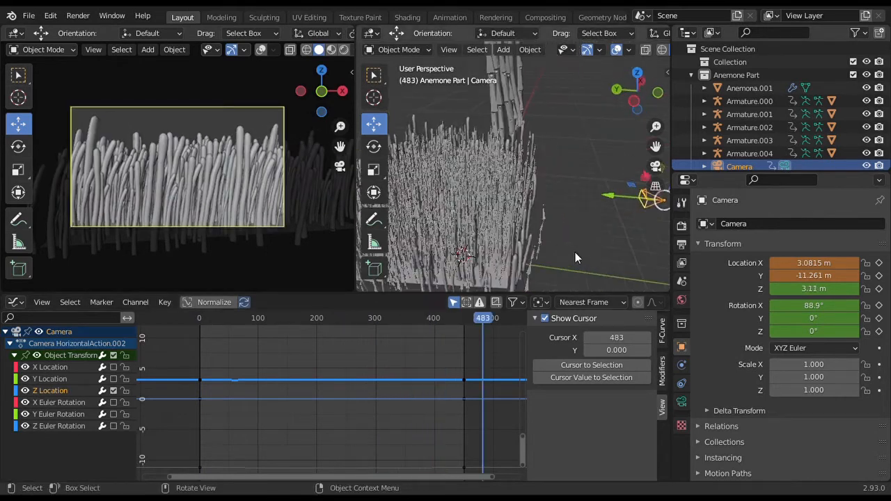
pyautogui.click(206, 317)
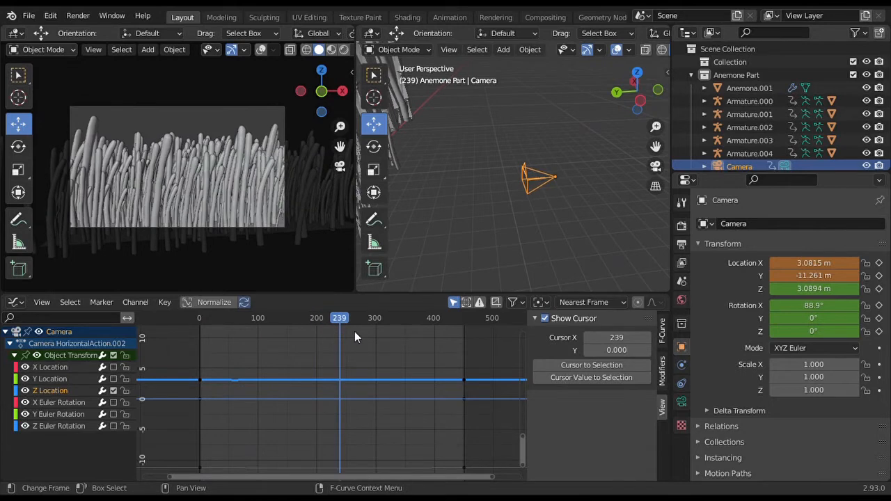
pyautogui.click(426, 317)
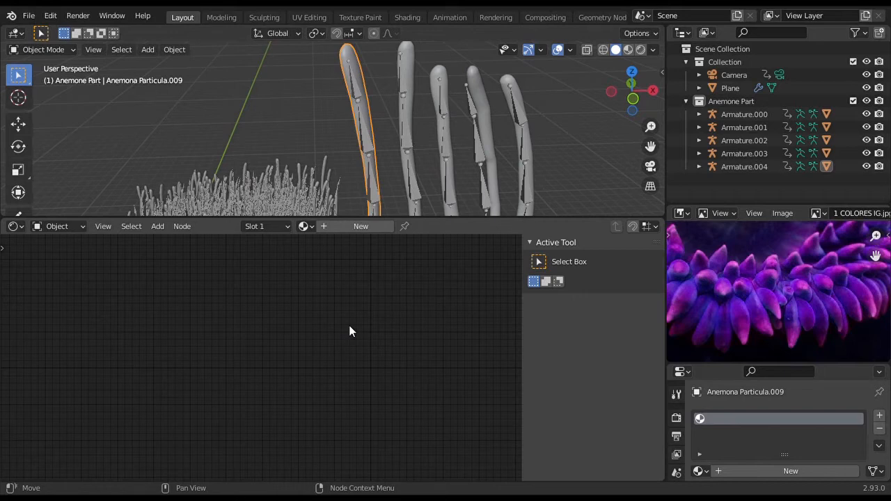
pyautogui.moveTo(360, 226)
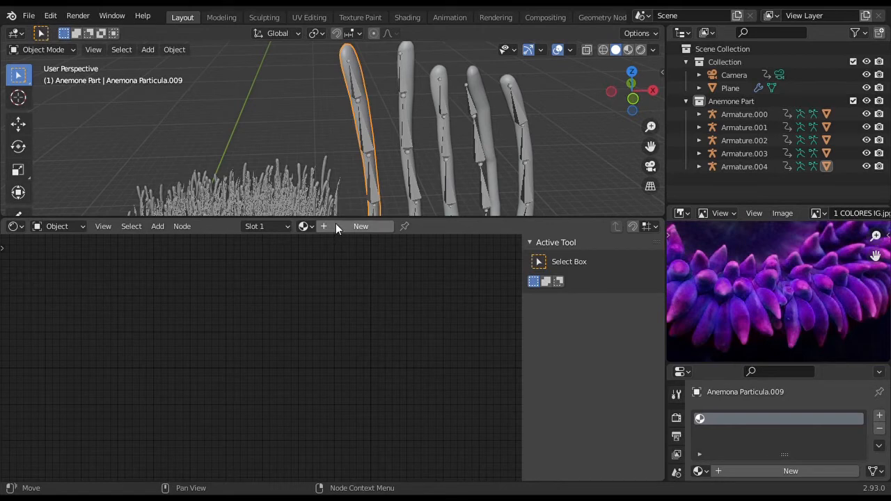
# Create a new tentacle material with a gradient texture and colour ramp, nudging the mapping along the tentacle
pyautogui.click(361, 225)
pyautogui.write('color')
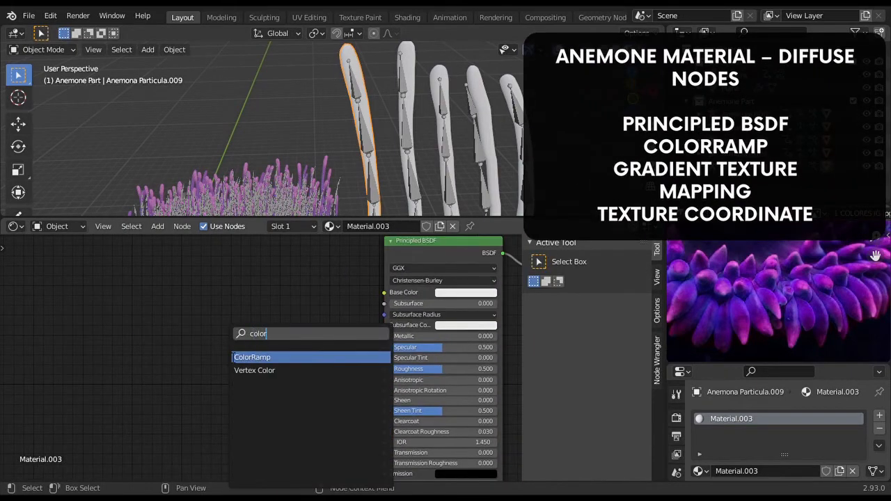
pyautogui.click(252, 357)
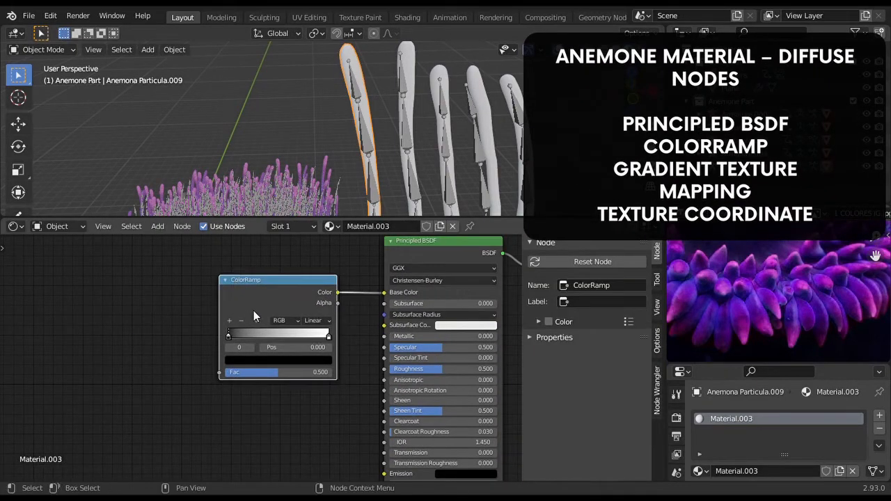
pyautogui.write('gradi')
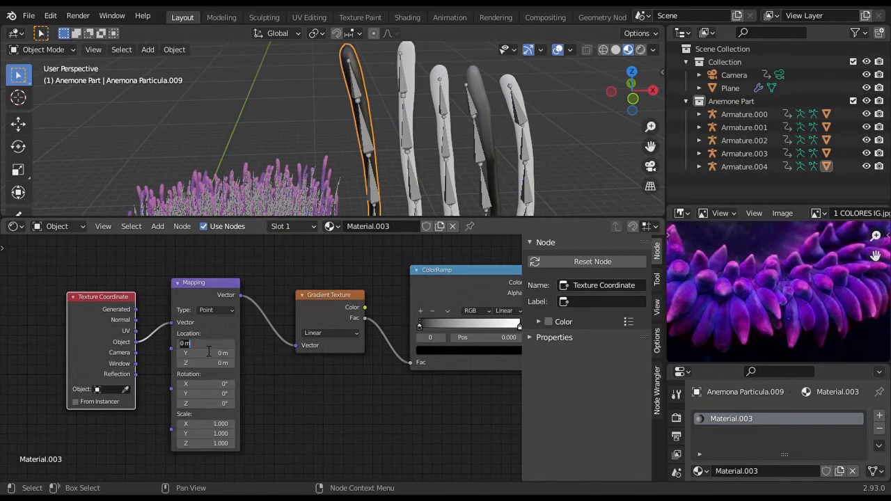
pyautogui.moveTo(206, 342); pyautogui.dragTo(212, 343)
pyautogui.write('-0.24')
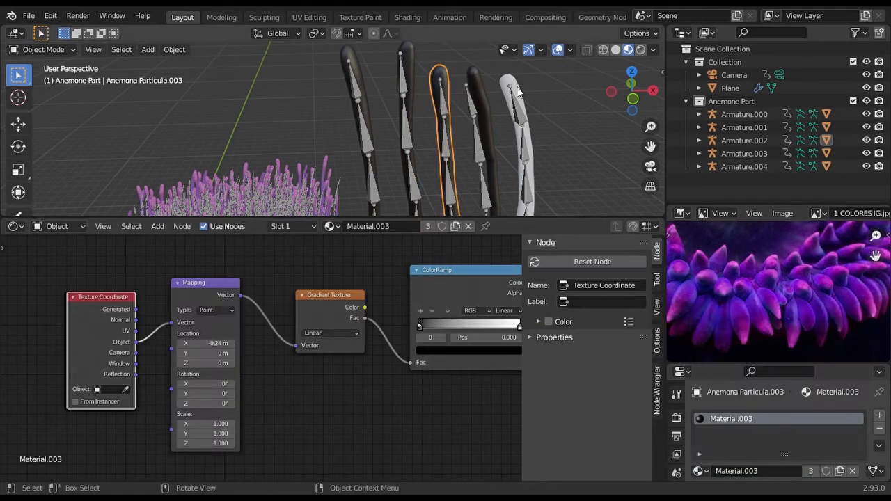
# Check the gradient on another tentacle and shift the Mapping Location X until the purple blend sits right
pyautogui.click(355, 63)
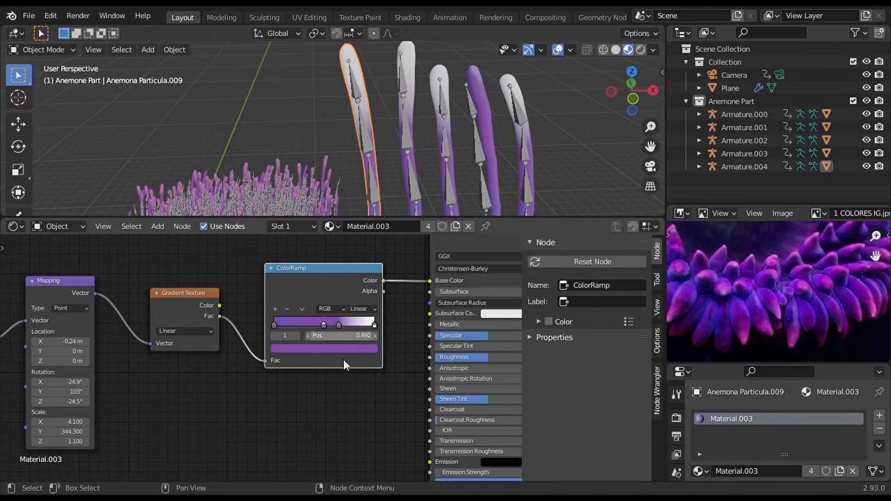
pyautogui.click(323, 348)
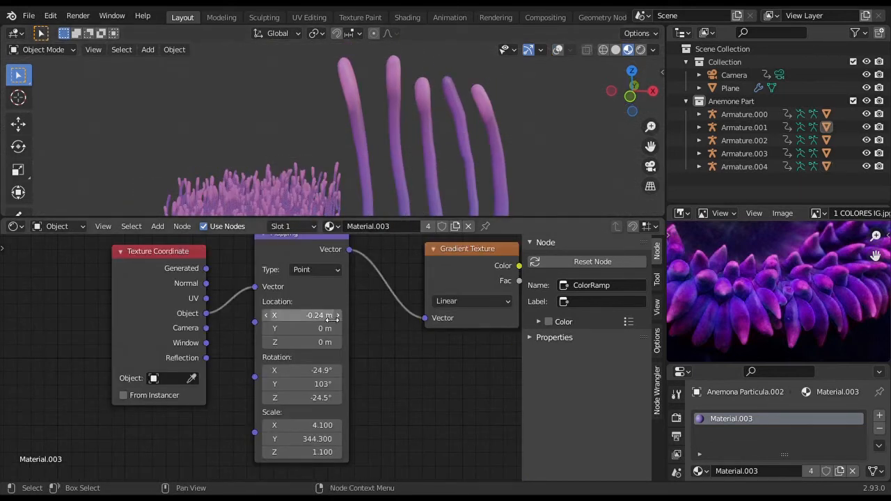
pyautogui.moveTo(300, 314); pyautogui.dragTo(320, 314)
pyautogui.write('bu')
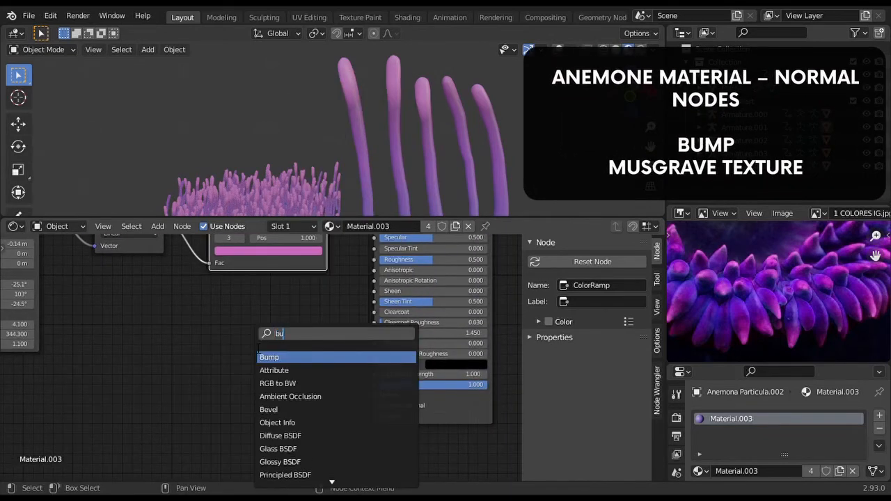
# Drive a Bump node into the Principled Normal with a Musgrave texture and tweak its scale
pyautogui.click(269, 357)
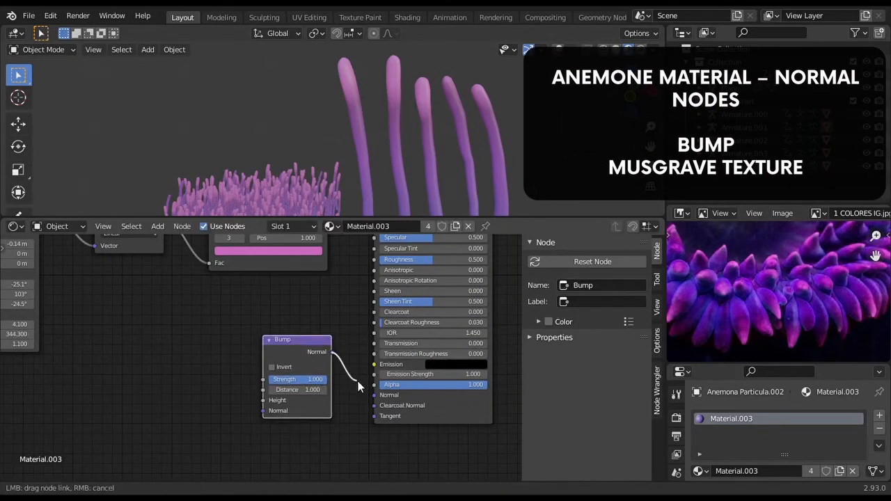
pyautogui.write('mus')
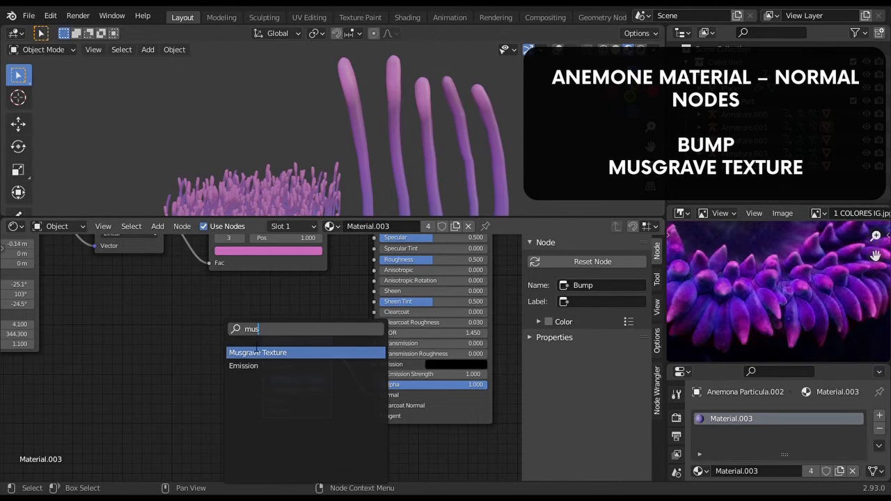
pyautogui.click(258, 353)
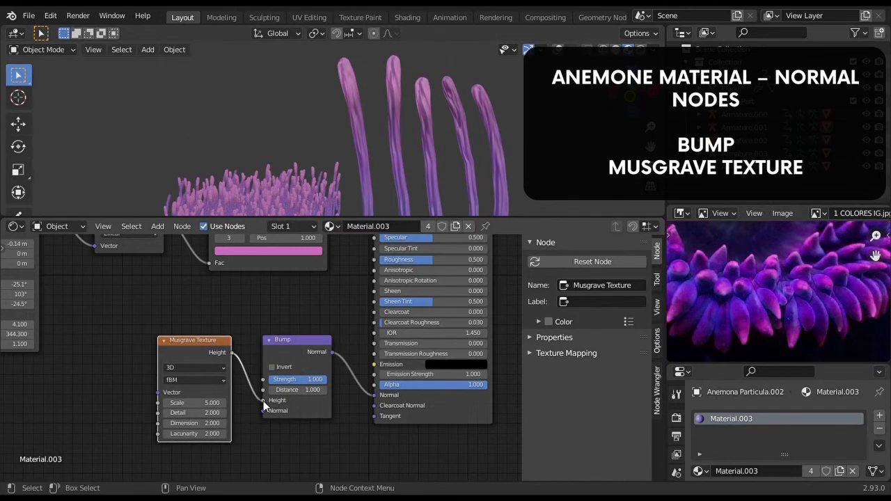
pyautogui.click(195, 402)
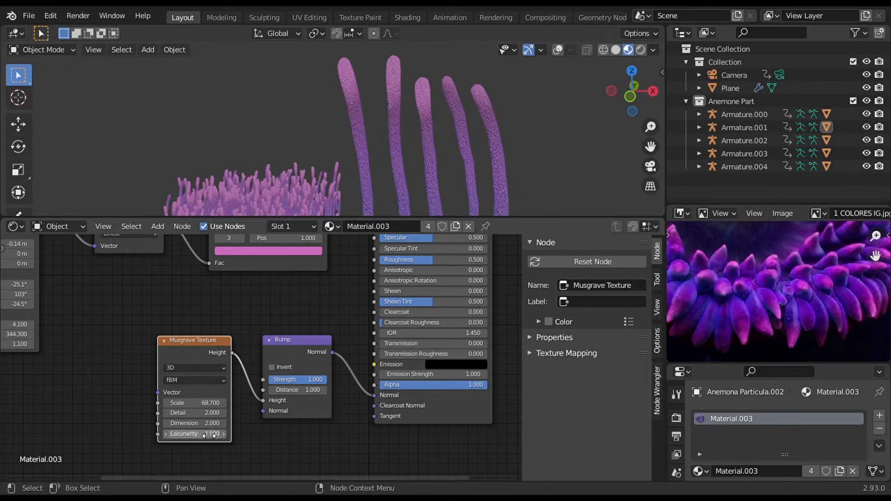
pyautogui.click(298, 379)
pyautogui.write('0.550')
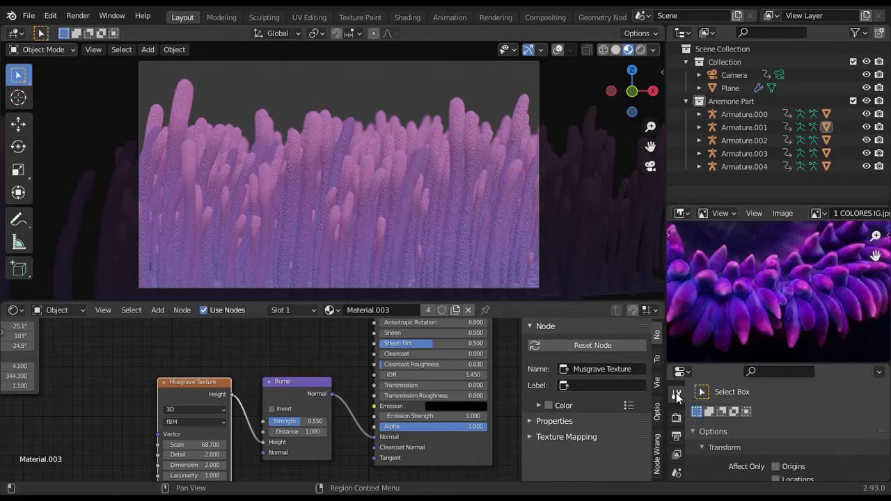
# Set the render engine to Cycles and switch the viewport to Rendered with Scene Lights on
pyautogui.click(677, 396)
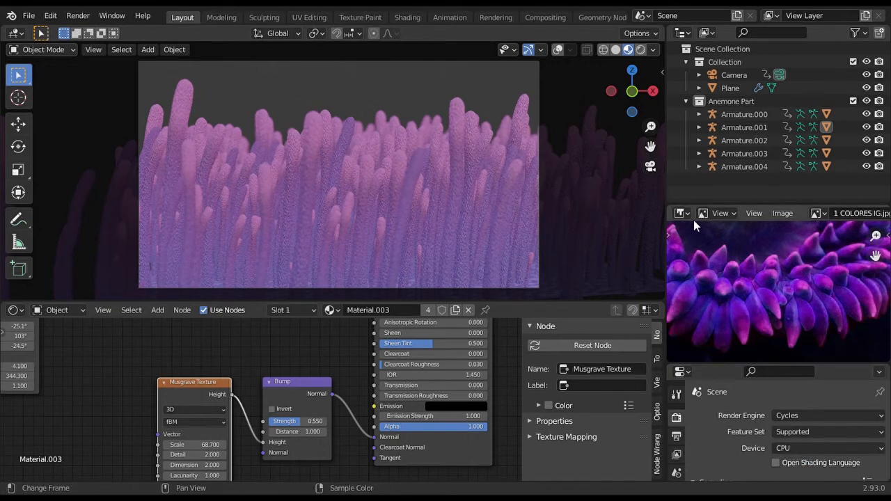
pyautogui.click(629, 50)
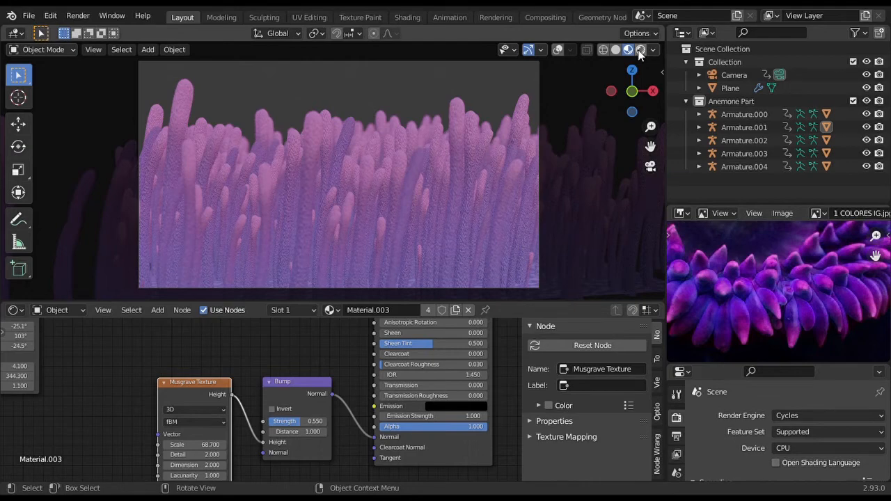
pyautogui.click(623, 50)
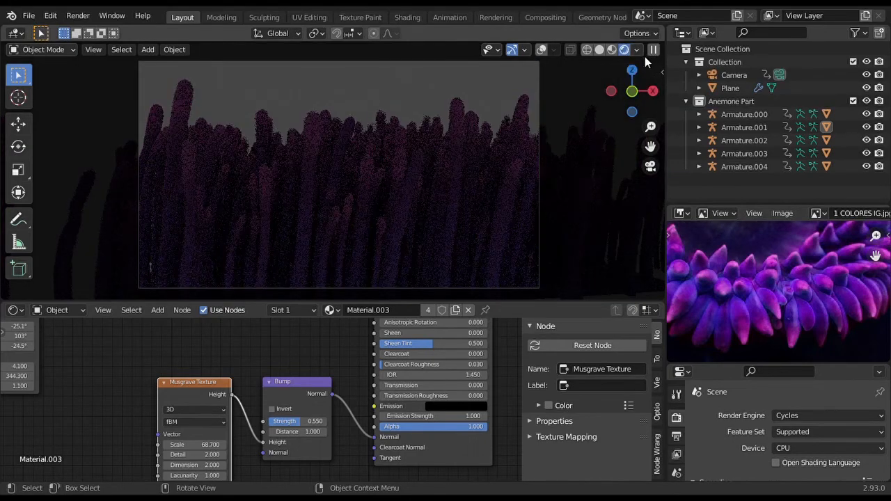
pyautogui.click(635, 51)
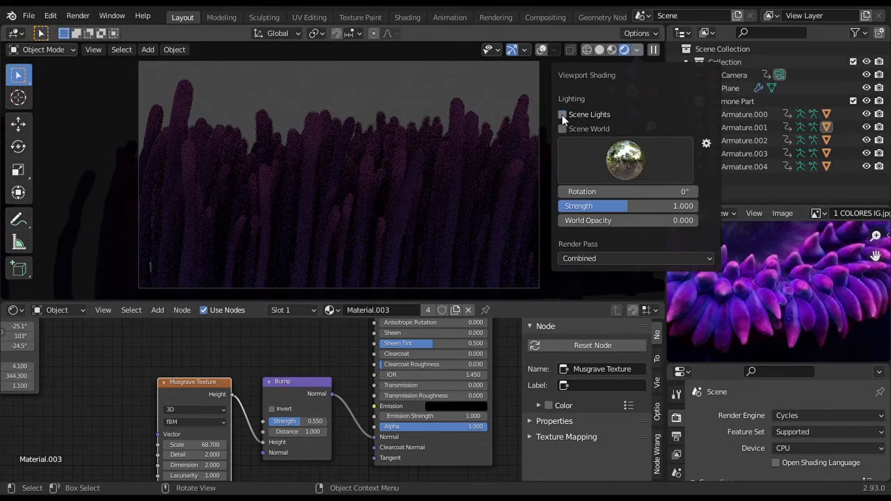
pyautogui.click(562, 114)
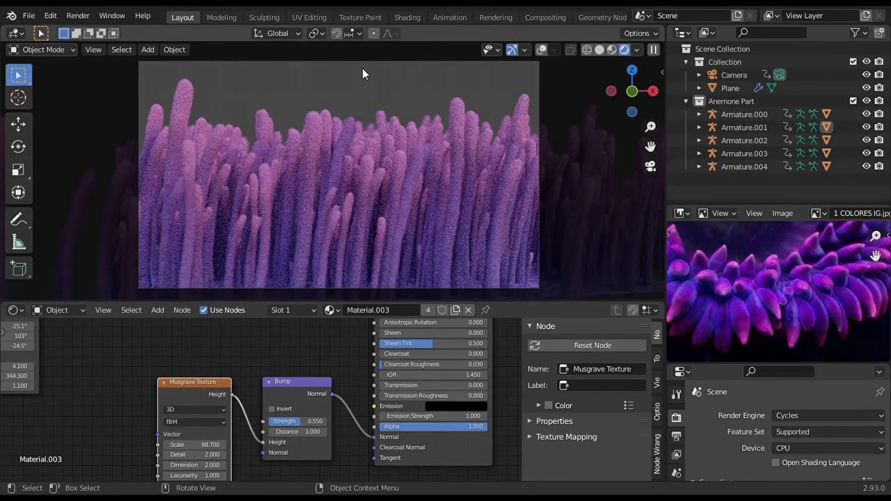
# Enable Scene World and set the world Background colour to a dark grey
pyautogui.click(59, 309)
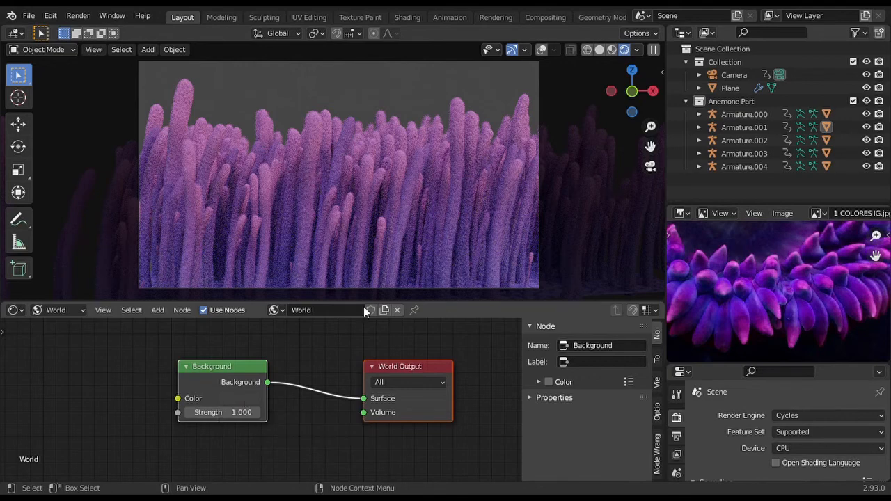
pyautogui.click(635, 50)
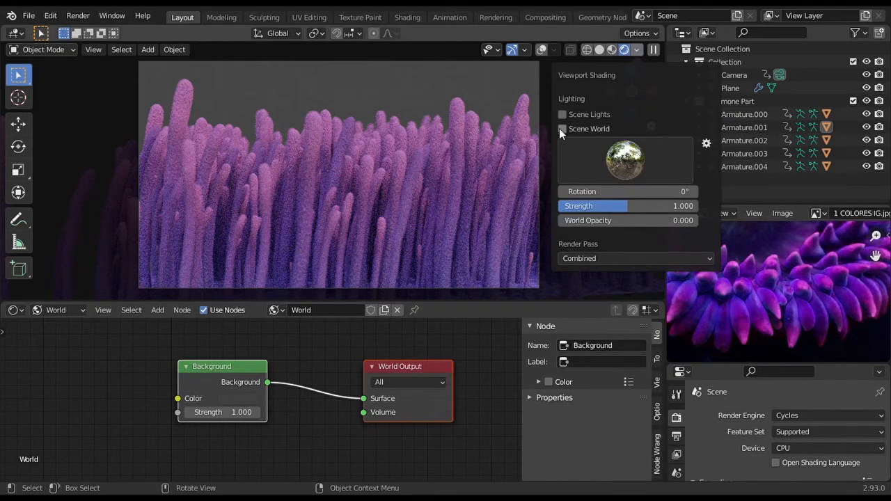
pyautogui.click(179, 398)
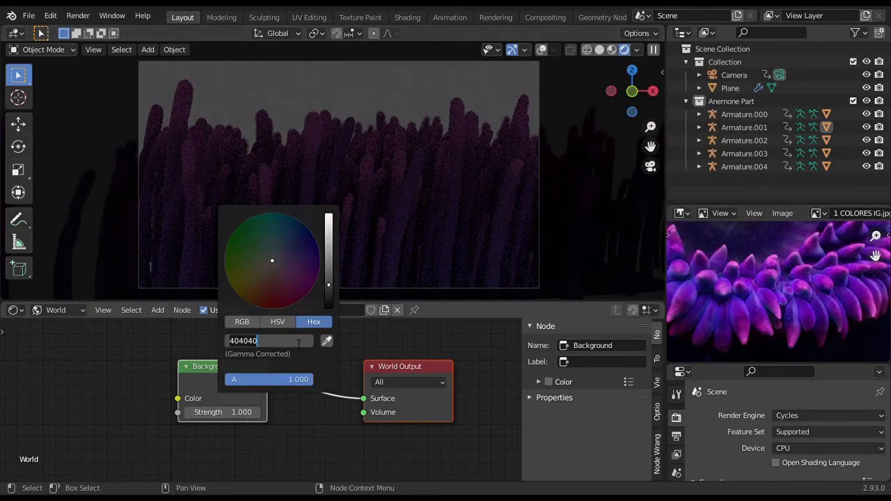
pyautogui.write('277')
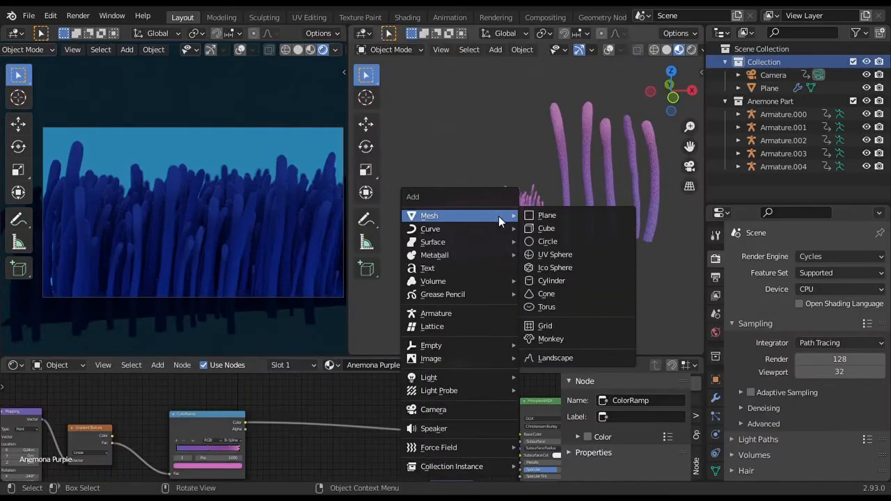
# Add a cube, scale and move it over the tentacle field, and set its dimensions to about 20 × 15 × 9 m
pyautogui.click(546, 228)
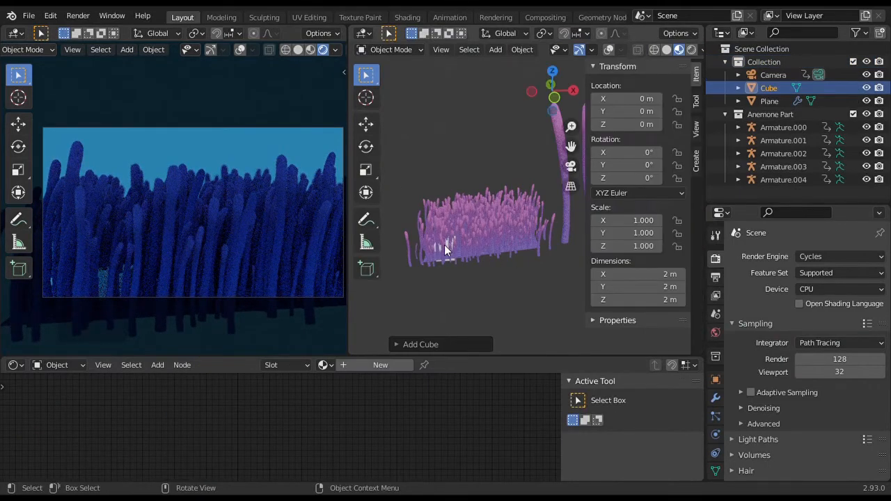
pyautogui.press('s')
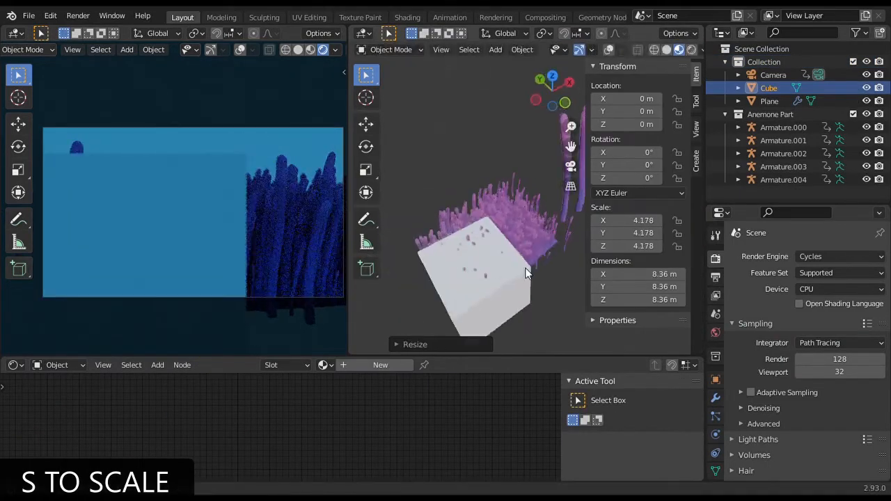
pyautogui.press('g')
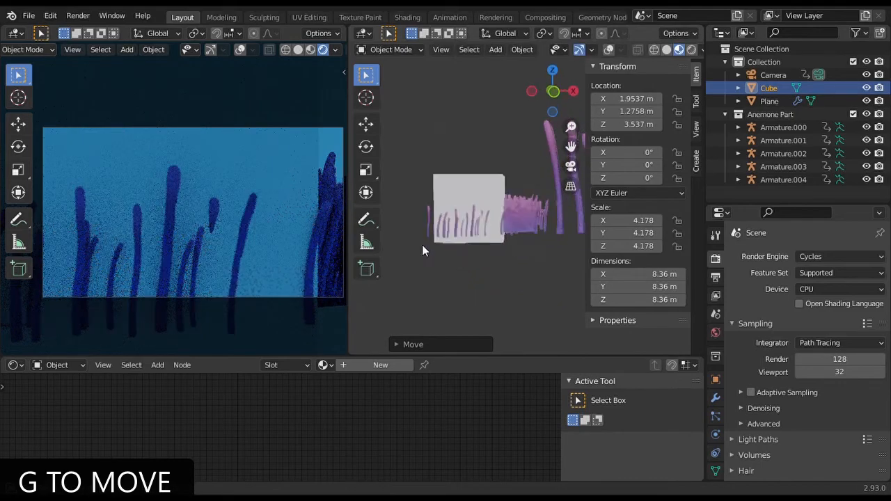
pyautogui.press('s')
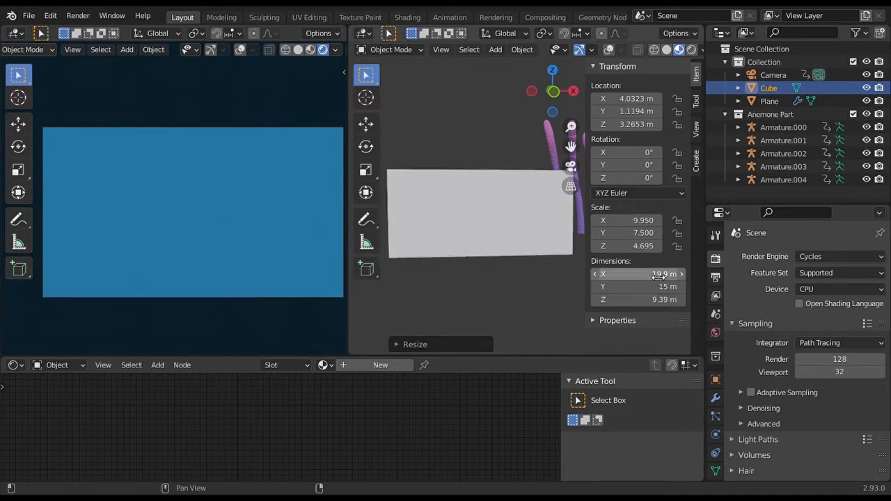
pyautogui.click(626, 98)
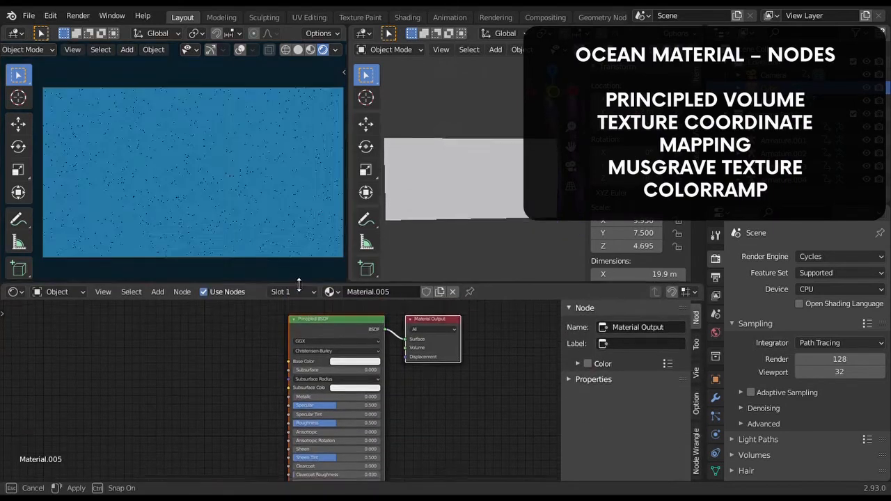
# Give the cube a Principled Volume material routed to the Volume output and lower its density
pyautogui.click(157, 284)
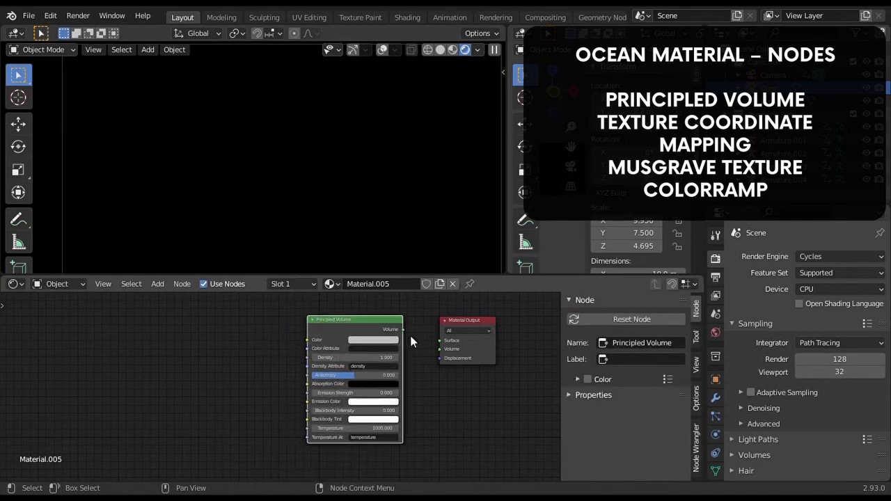
pyautogui.click(373, 340)
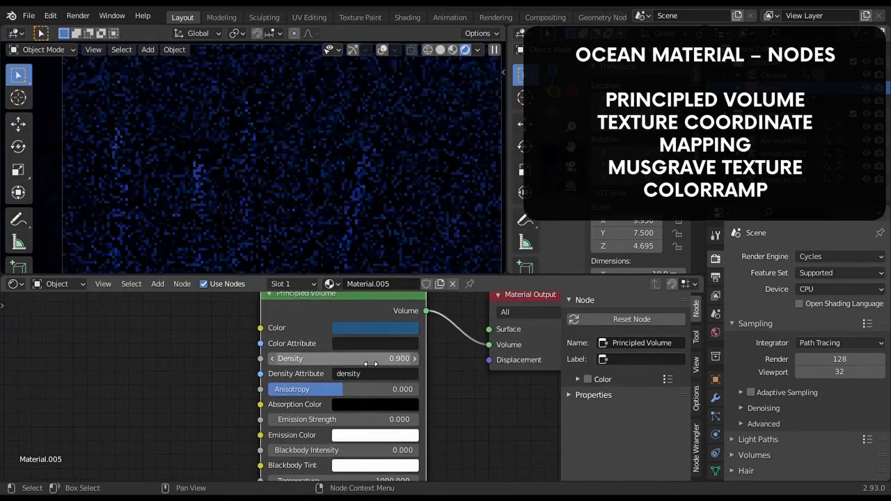
pyautogui.click(477, 50)
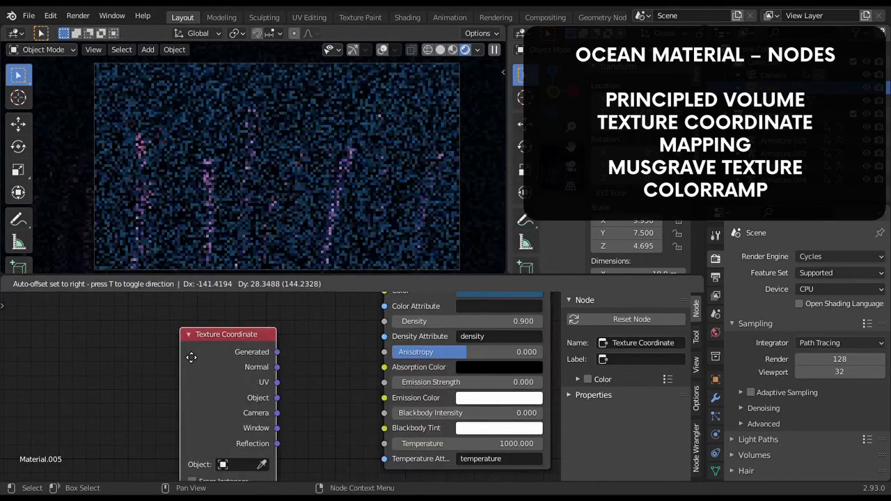
# Feed texture coordinate, mapping and Musgrave nodes into the density with colour 8f8f8f
pyautogui.write('m')
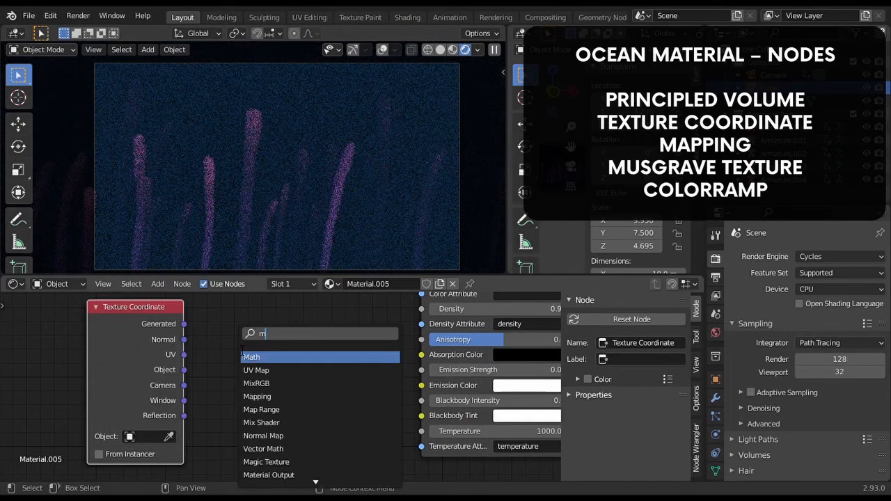
pyautogui.click(256, 395)
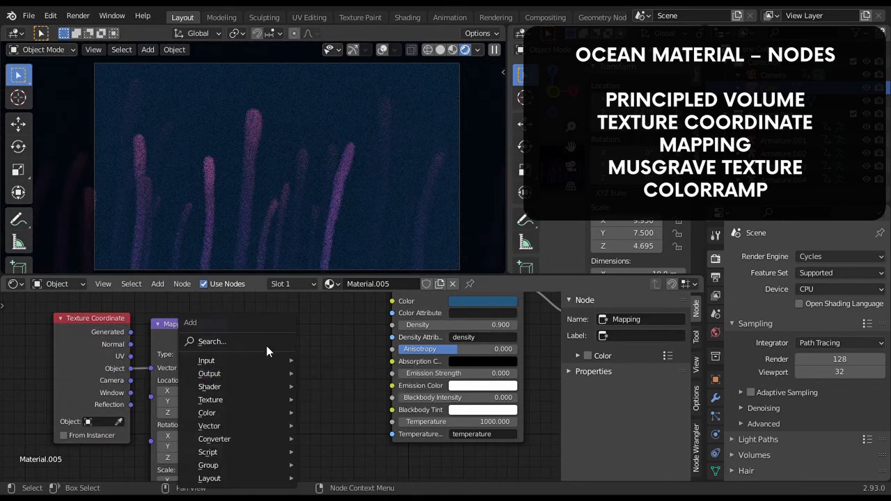
pyautogui.click(210, 400)
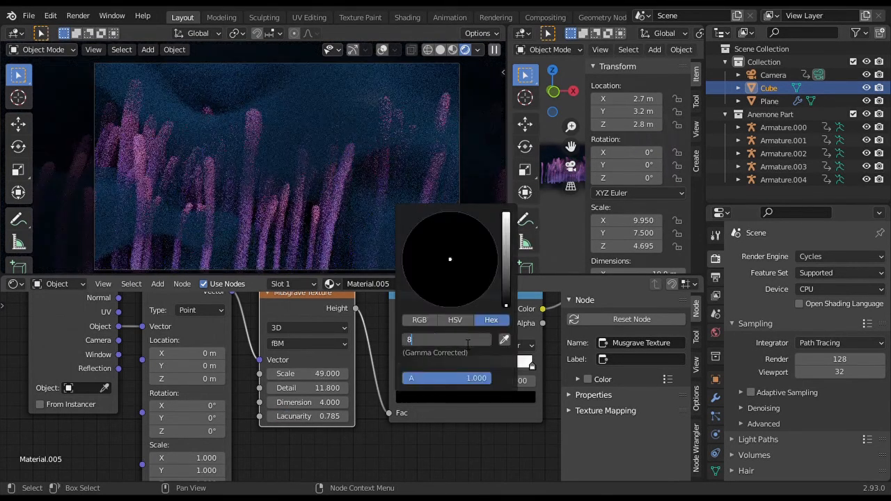
pyautogui.write('8f8f8f')
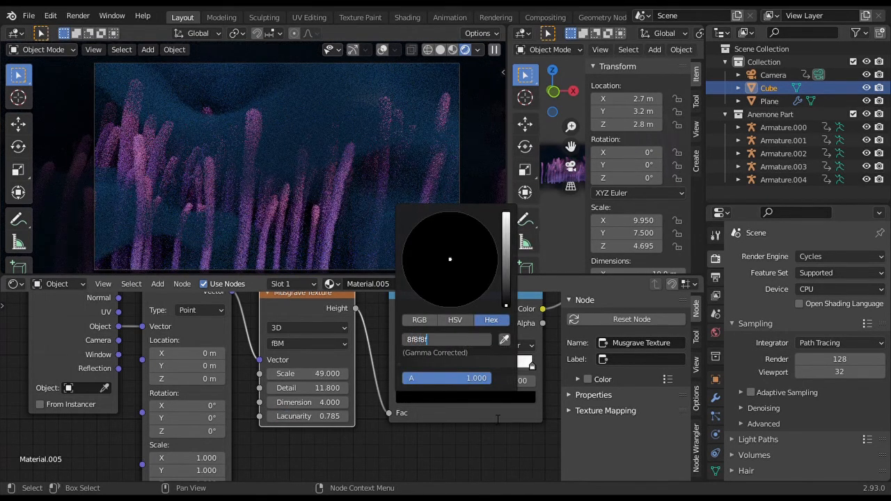